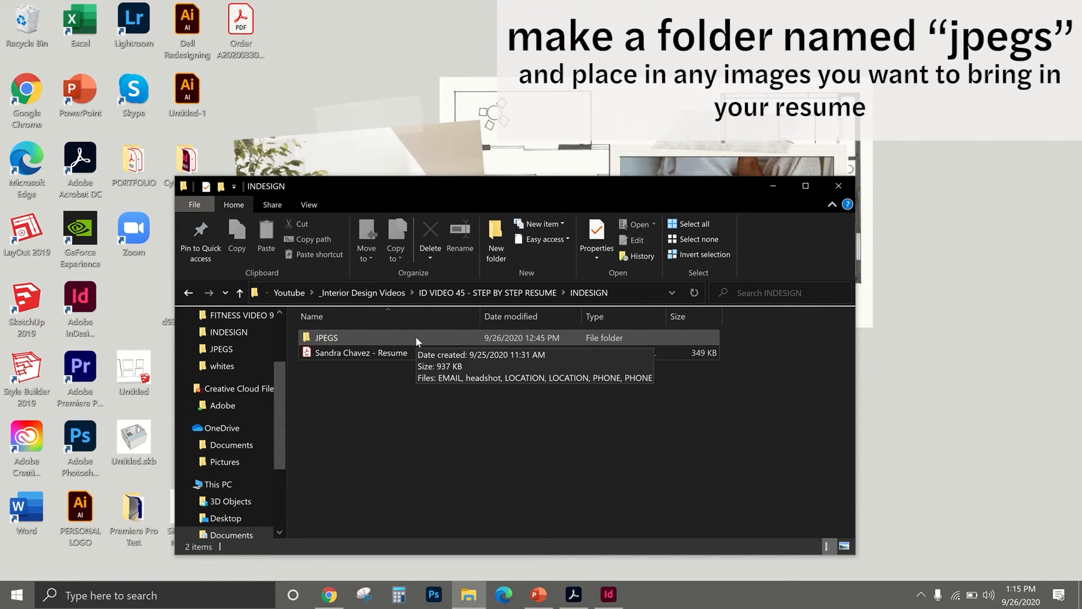
Open the JPEGS folder and select the headshot photo
{"action": "double_click", "coordinate": [326, 337]}
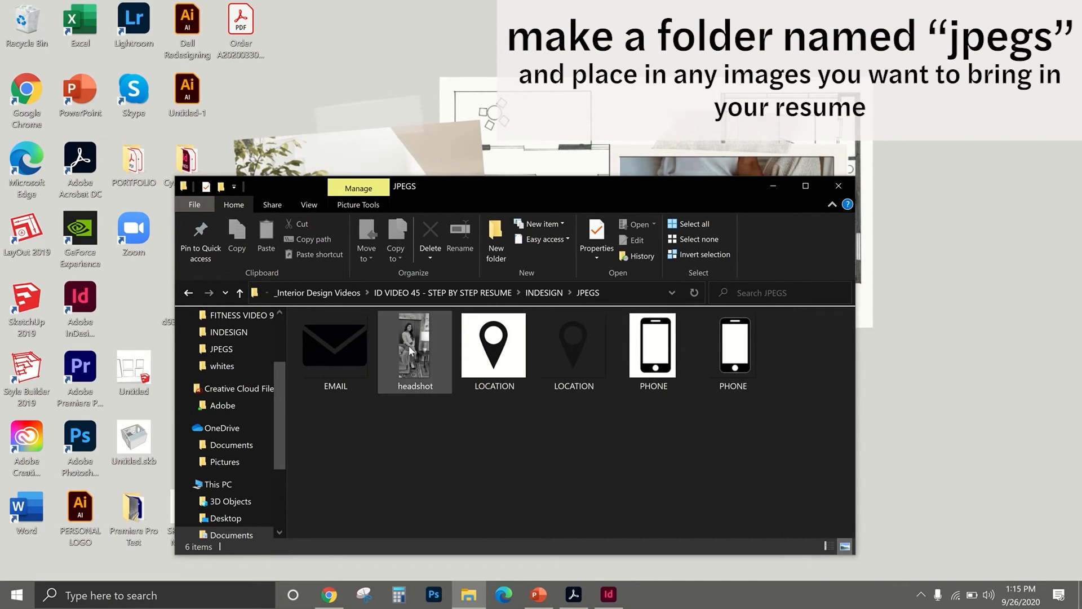
{"action": "left_click", "coordinate": [733, 349]}
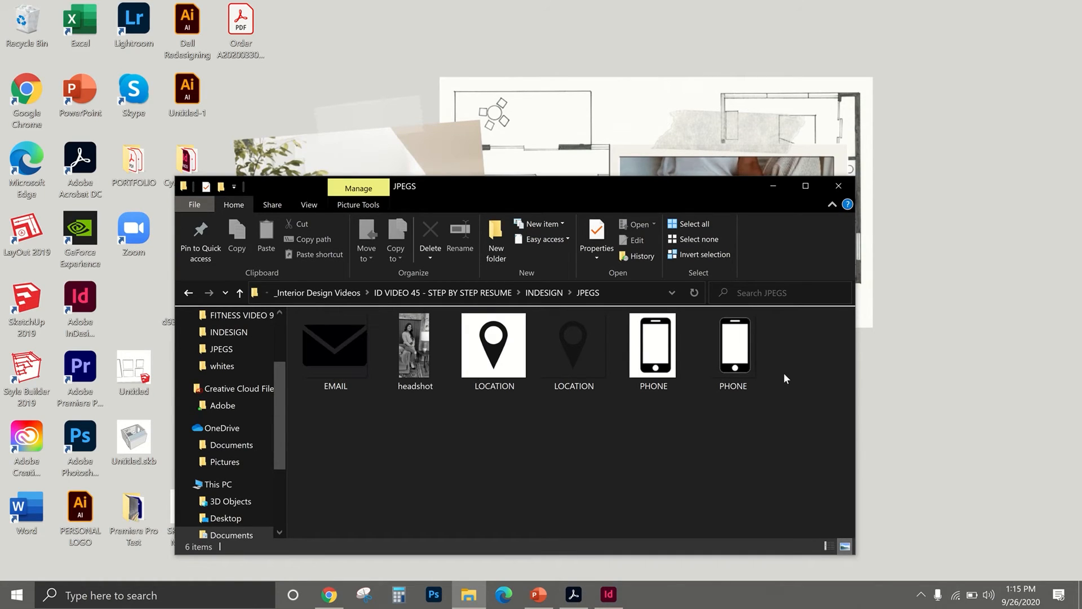
{"action": "mouse_move", "coordinate": [545, 292]}
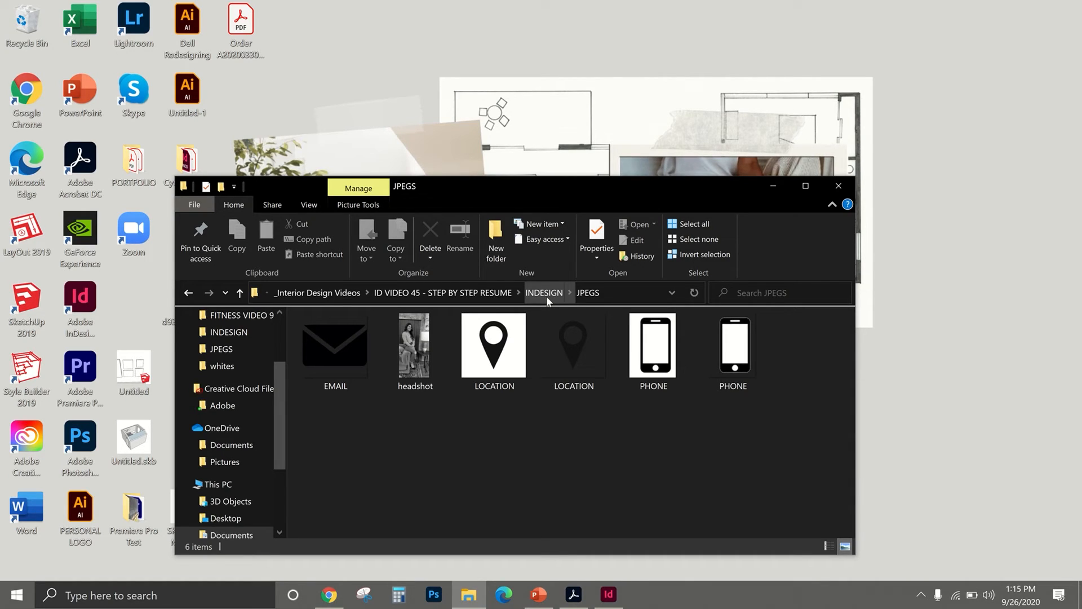
Create an 8.5 × 11 in portrait document in inches with facing pages off
{"action": "left_click", "coordinate": [30, 9]}
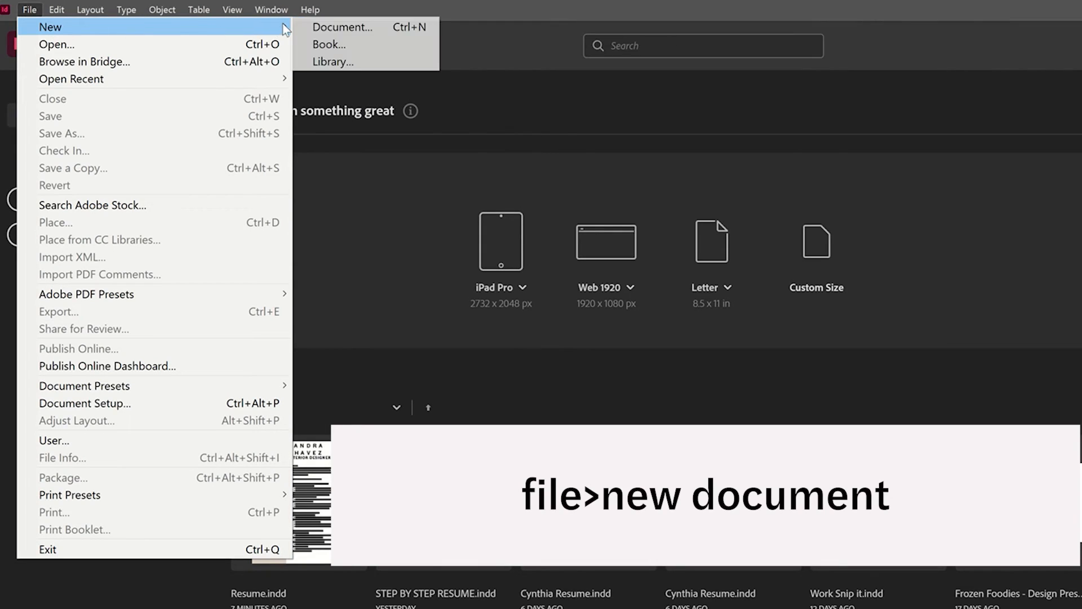
{"action": "left_click", "coordinate": [342, 27]}
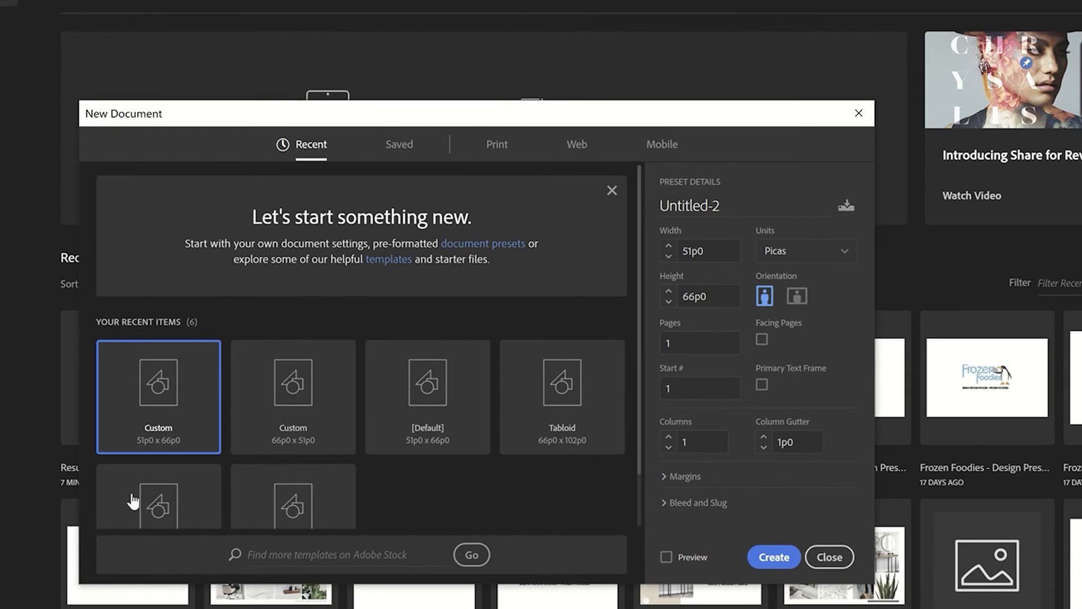
{"action": "mouse_move", "coordinate": [169, 403]}
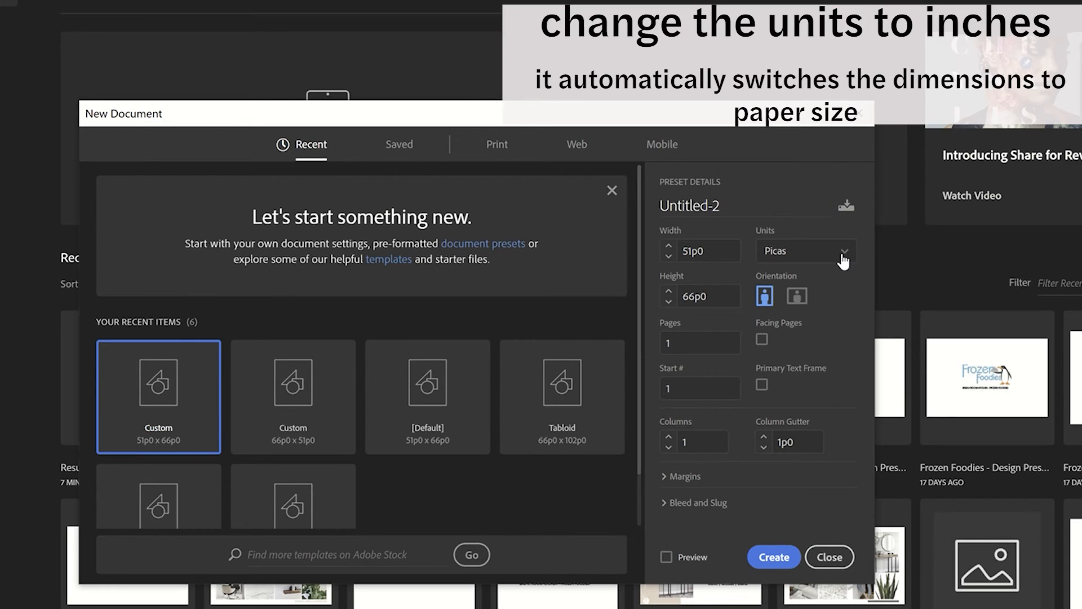
{"action": "left_click", "coordinate": [805, 250]}
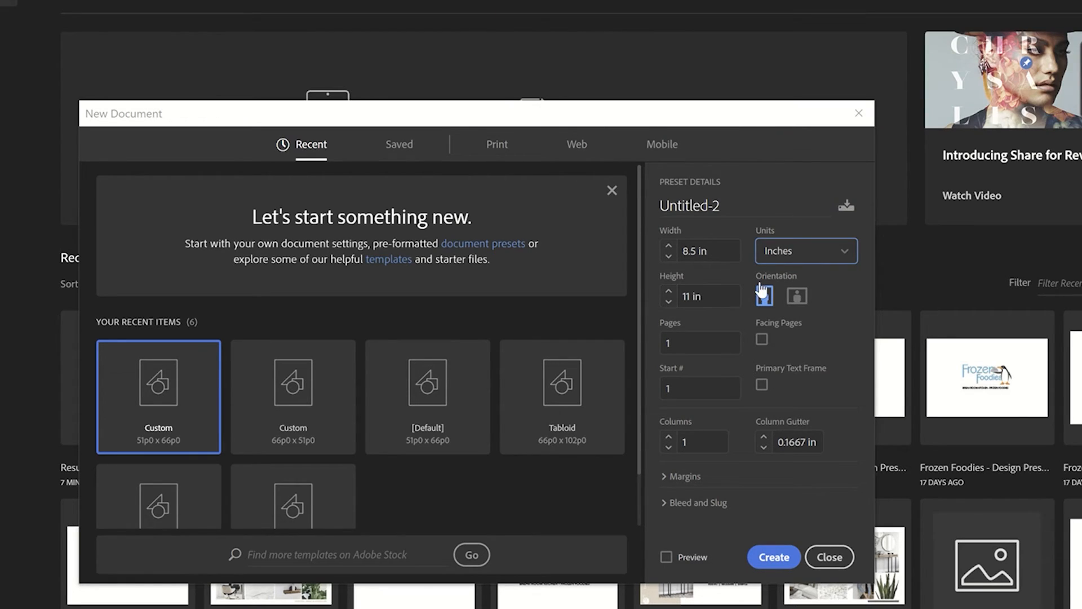
{"action": "mouse_move", "coordinate": [764, 295]}
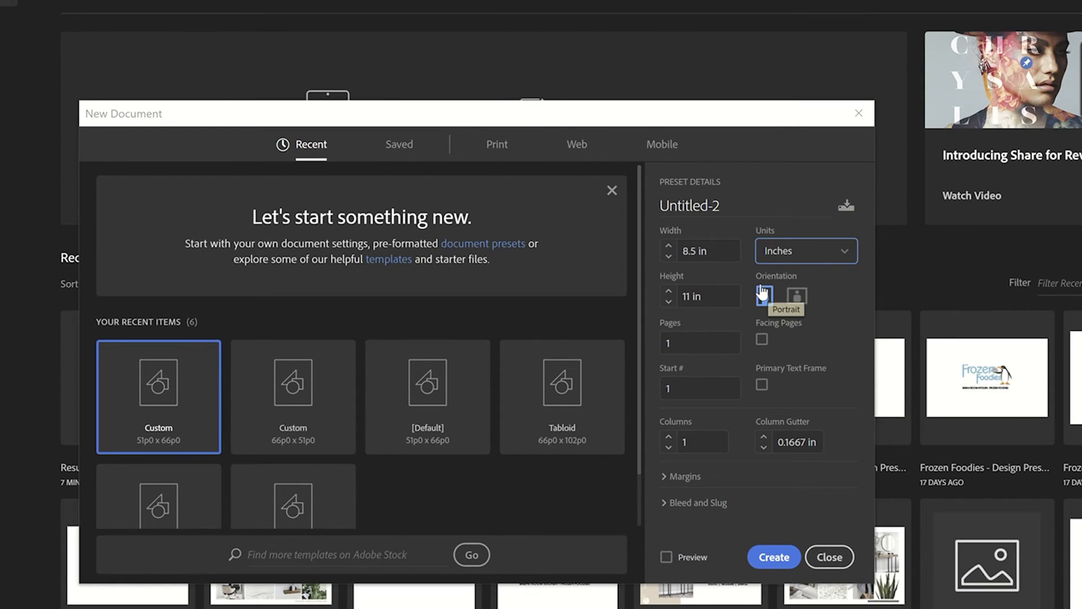
{"action": "left_click", "coordinate": [764, 296]}
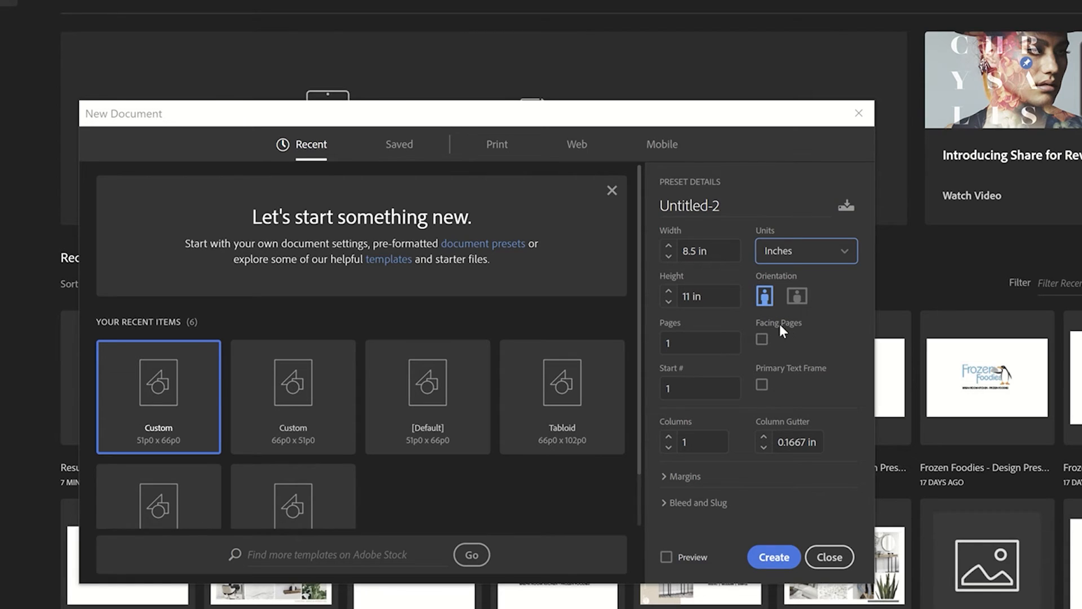
{"action": "left_click", "coordinate": [762, 339]}
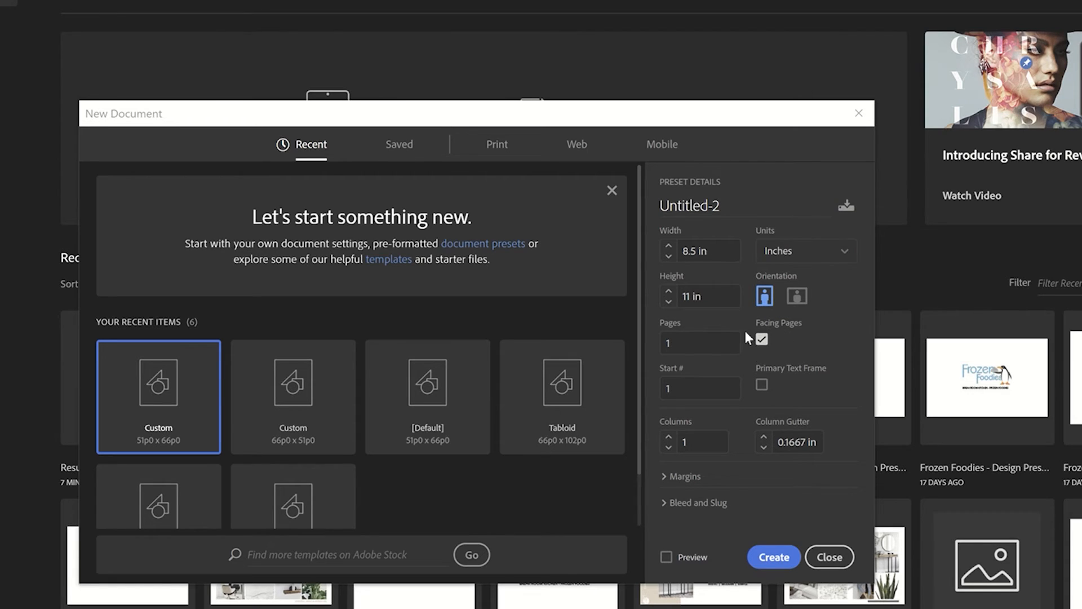
{"action": "left_click", "coordinate": [762, 338]}
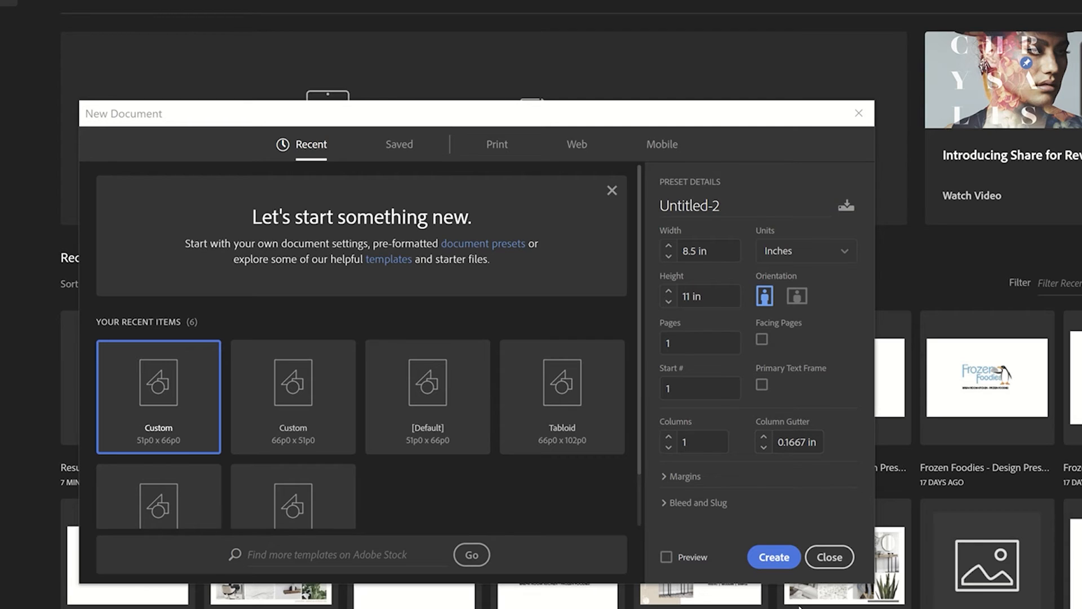
{"action": "left_click", "coordinate": [772, 556]}
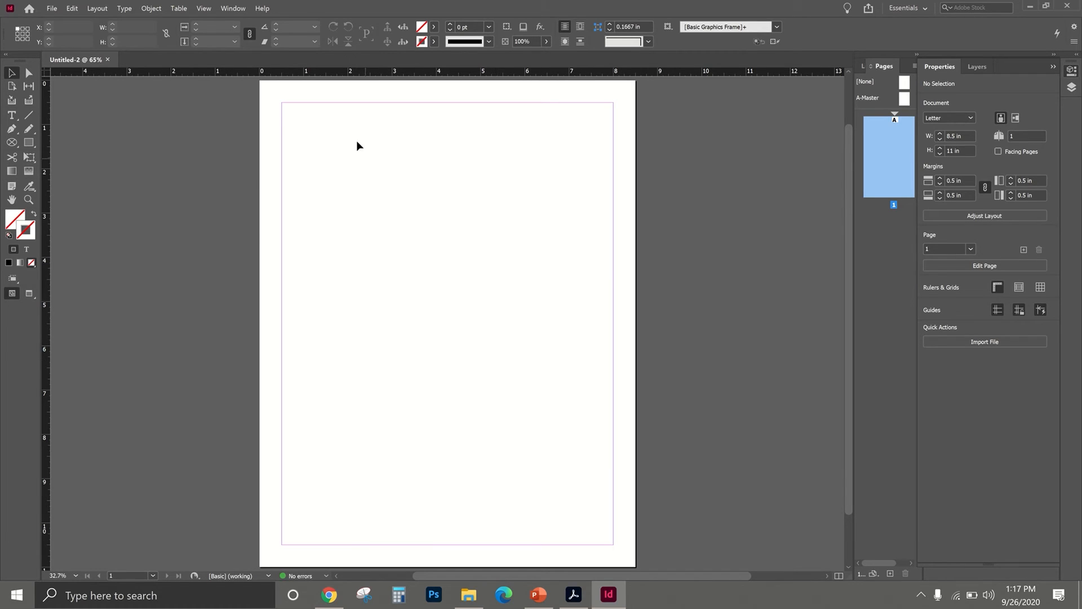
{"action": "mouse_move", "coordinate": [583, 506]}
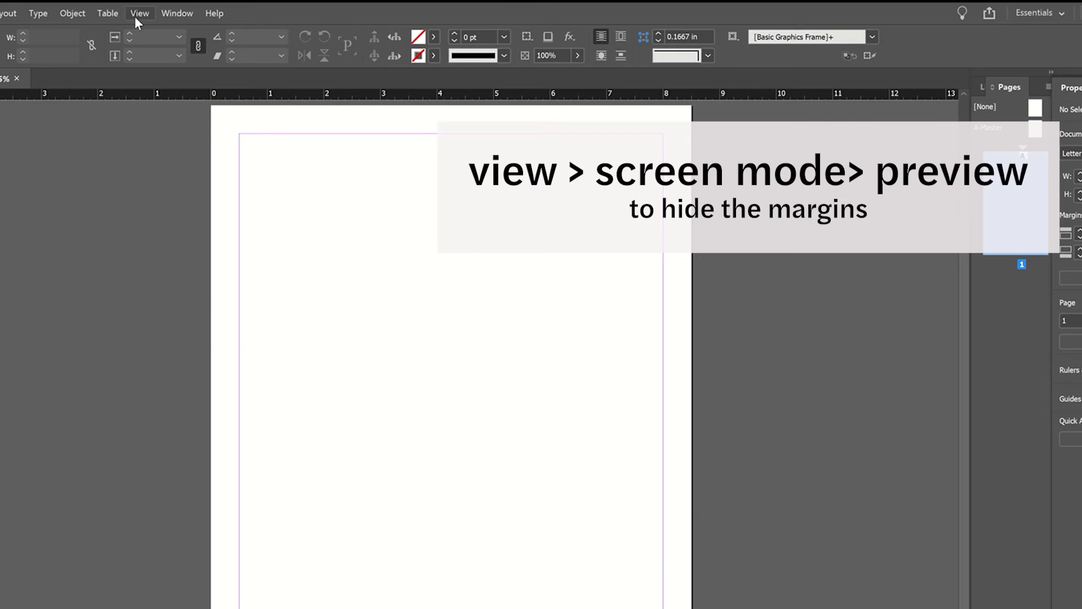
Switch the screen mode to Preview to hide margin guides
{"action": "left_click", "coordinate": [139, 12]}
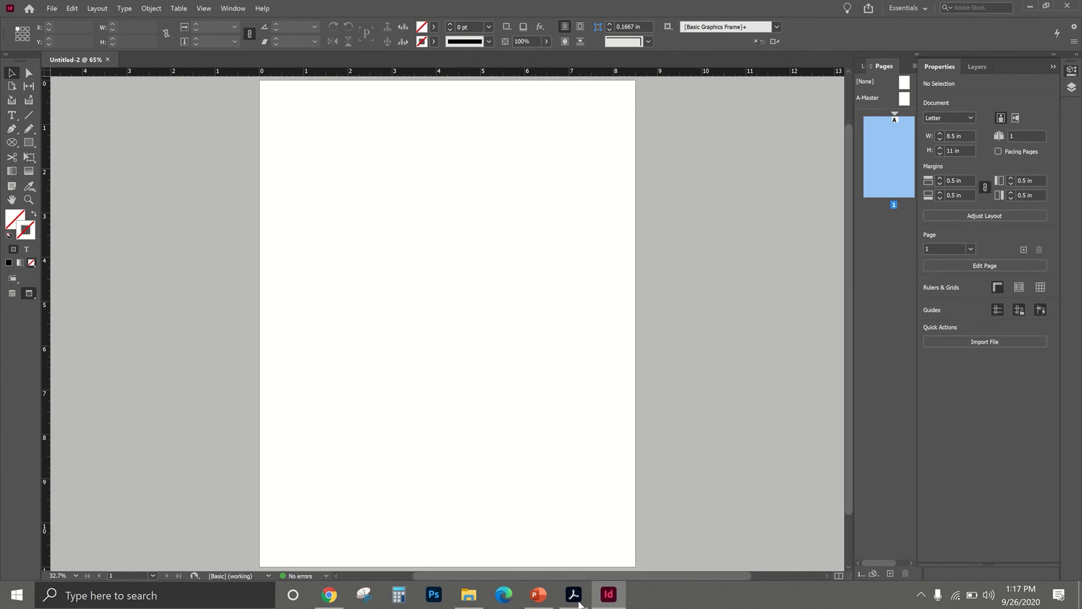
Show the finished resume PDF in Acrobat for reference
{"action": "left_click", "coordinate": [572, 594]}
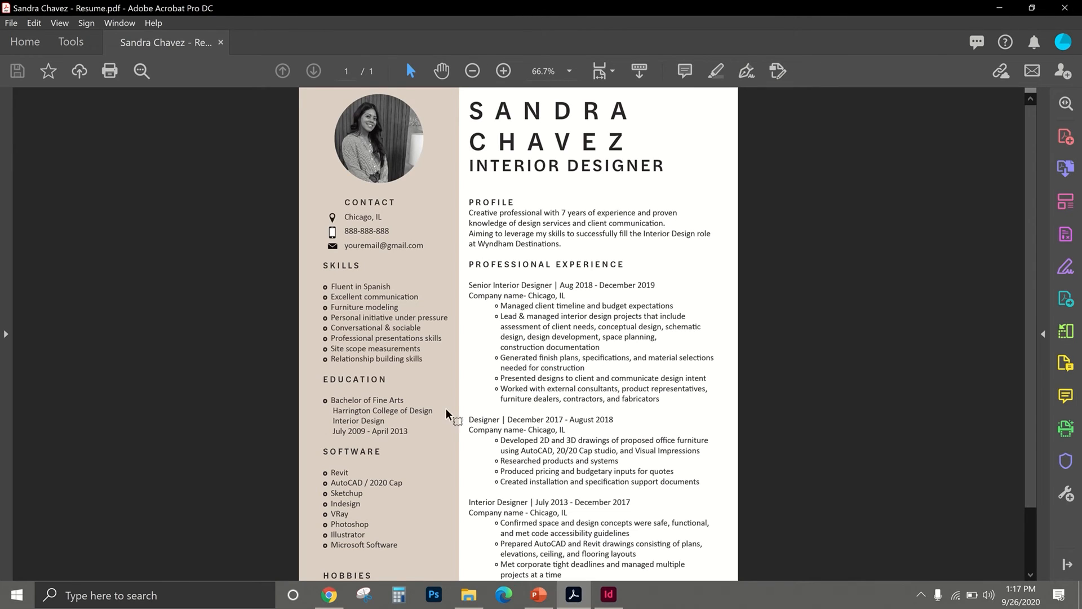
{"action": "mouse_move", "coordinate": [311, 439]}
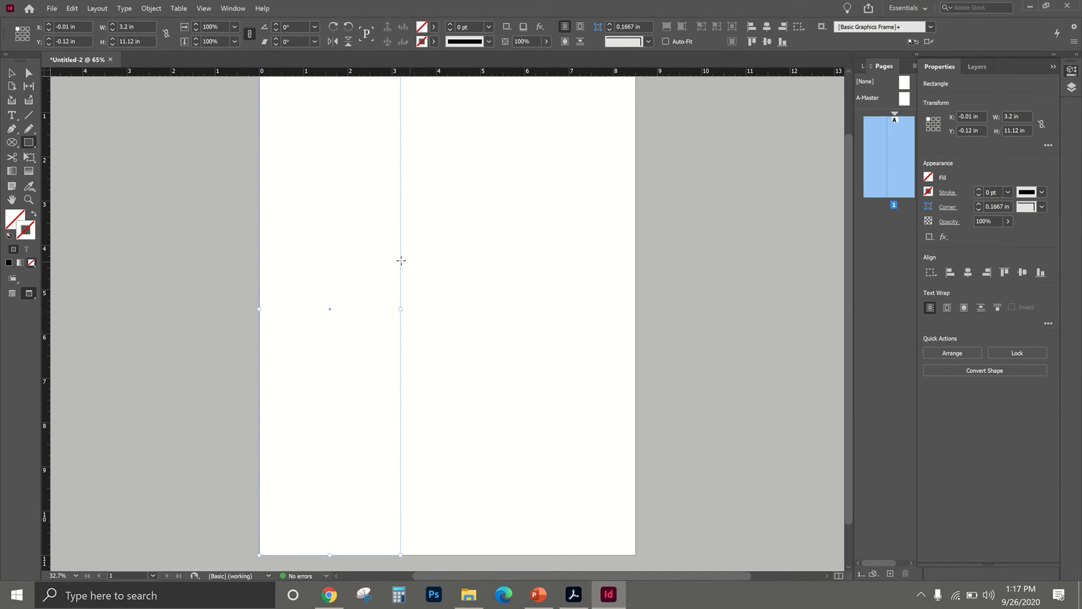
{"action": "mouse_move", "coordinate": [369, 272]}
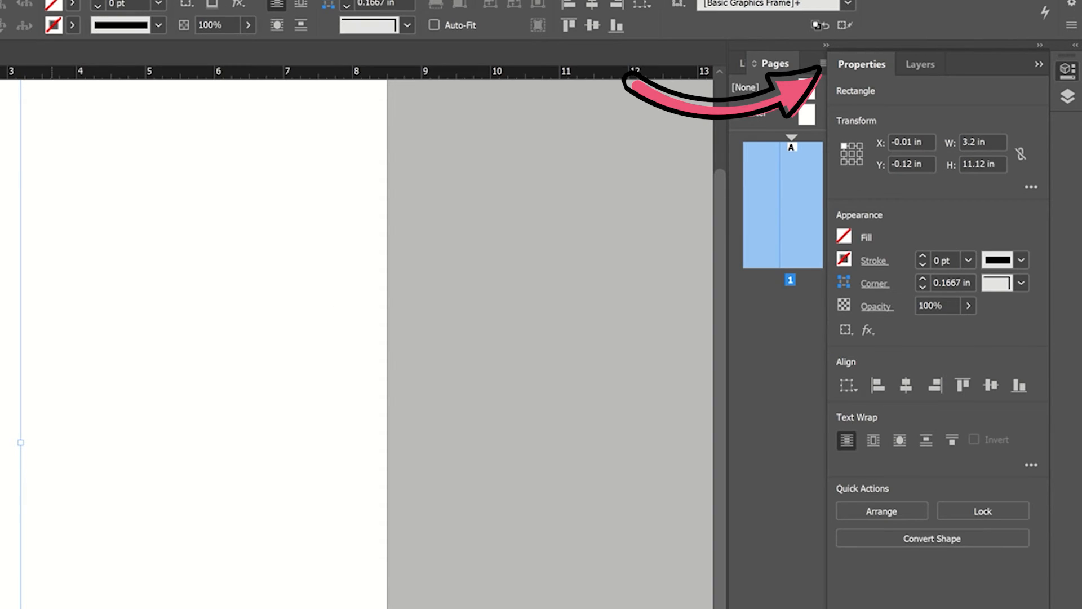
{"action": "mouse_move", "coordinate": [870, 74]}
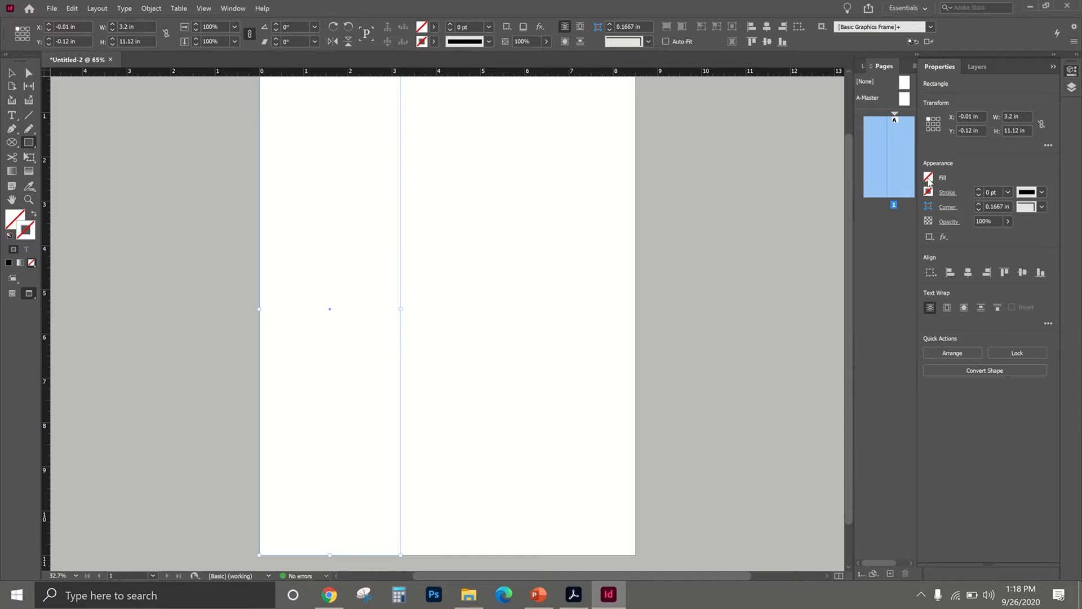
Try fill swatches, then apply custom tan C16 M25 Y31 K0 to the sidebar rectangle
{"action": "left_click", "coordinate": [928, 178]}
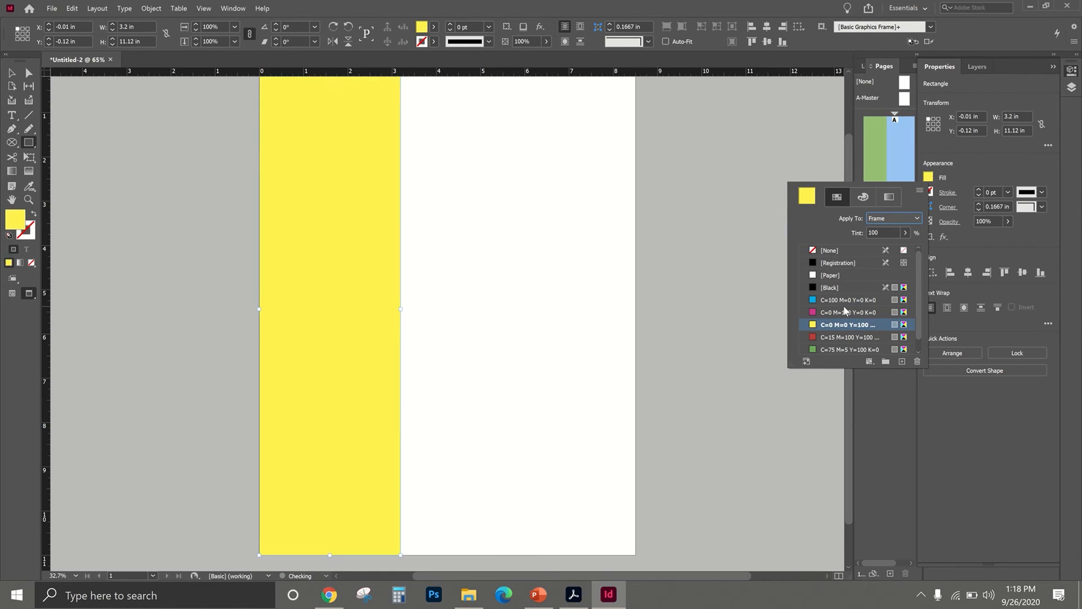
{"action": "left_click", "coordinate": [847, 300]}
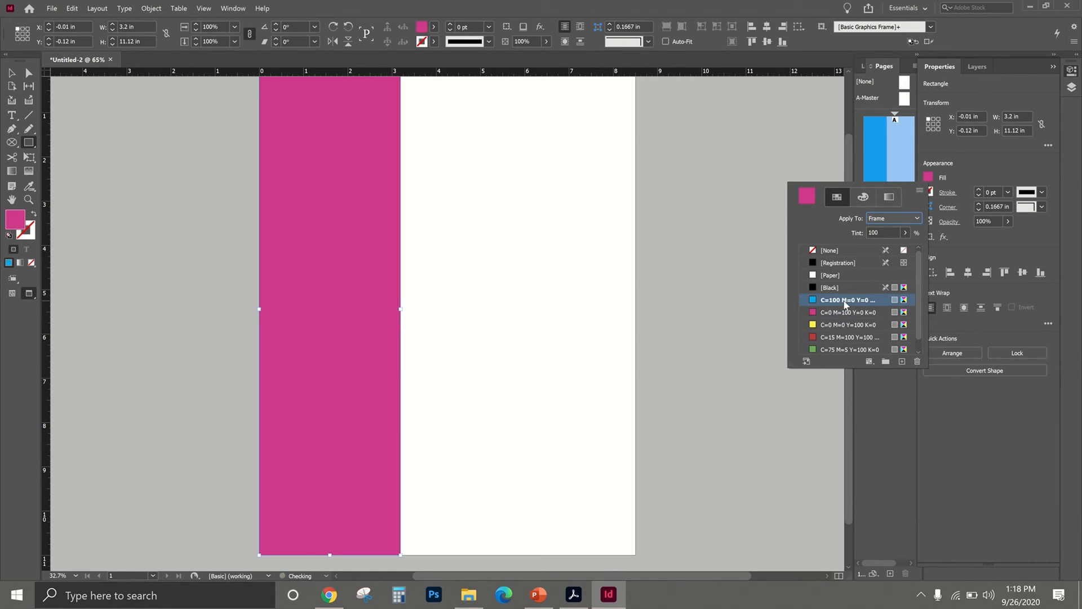
{"action": "left_click", "coordinate": [848, 325]}
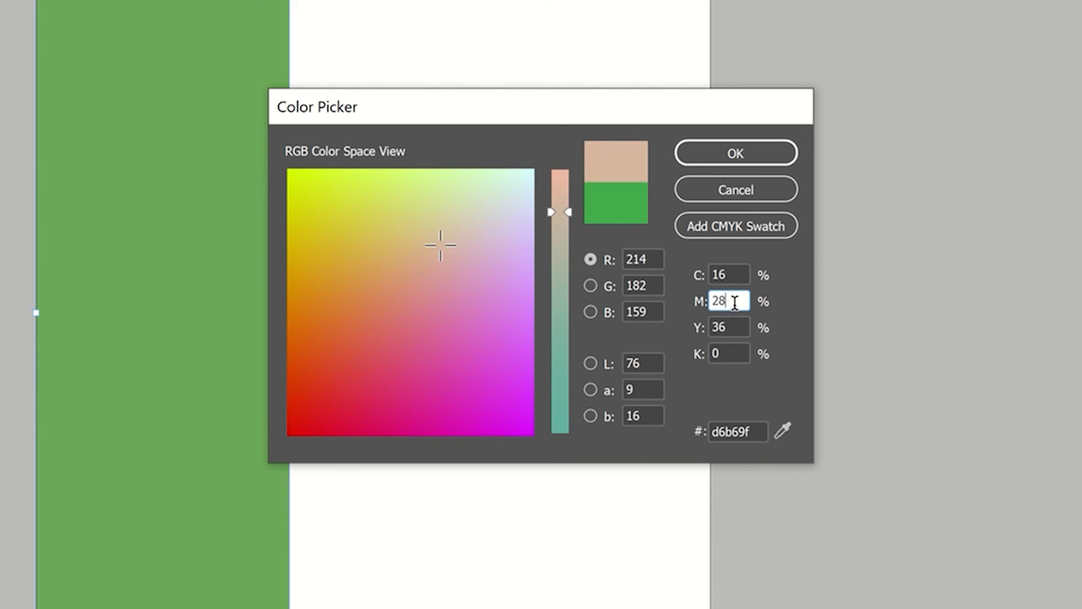
{"action": "type", "text": "25"}
{"action": "left_click", "coordinate": [728, 327]}
{"action": "type", "text": "31"}
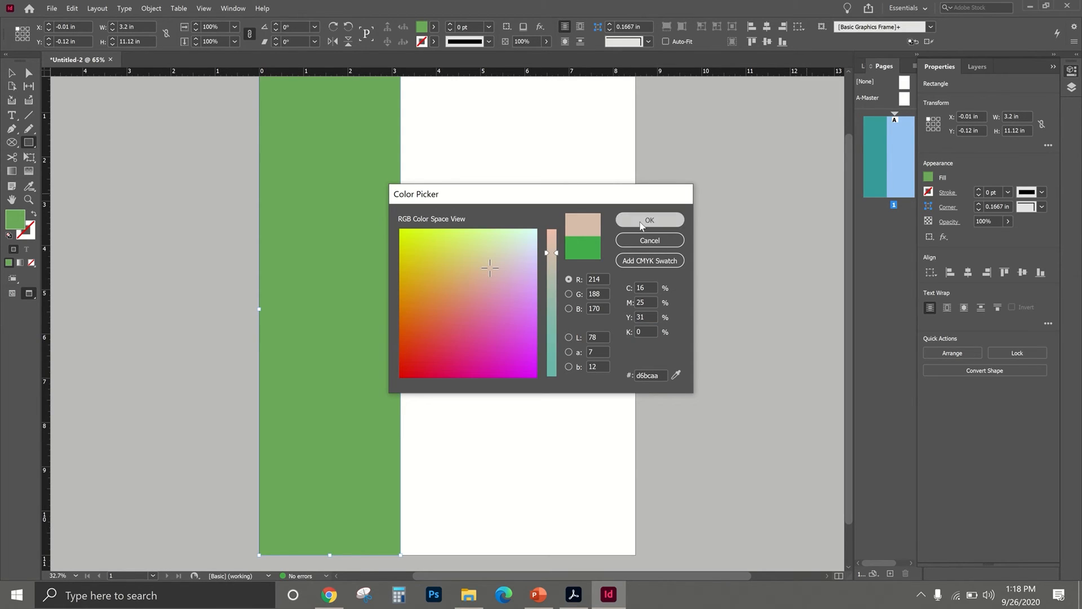
{"action": "left_click", "coordinate": [647, 220]}
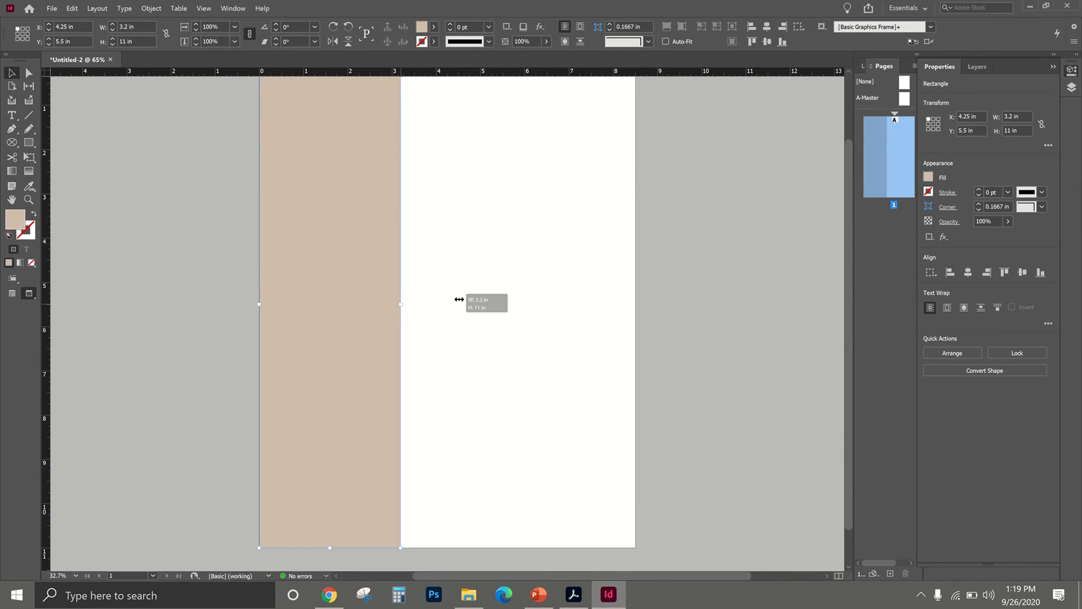
Resize the tan sidebar to about 3 inches wide, checking it against the reference PDF
{"action": "left_click_drag", "start_coordinate": [400, 303], "coordinate": [466, 304]}
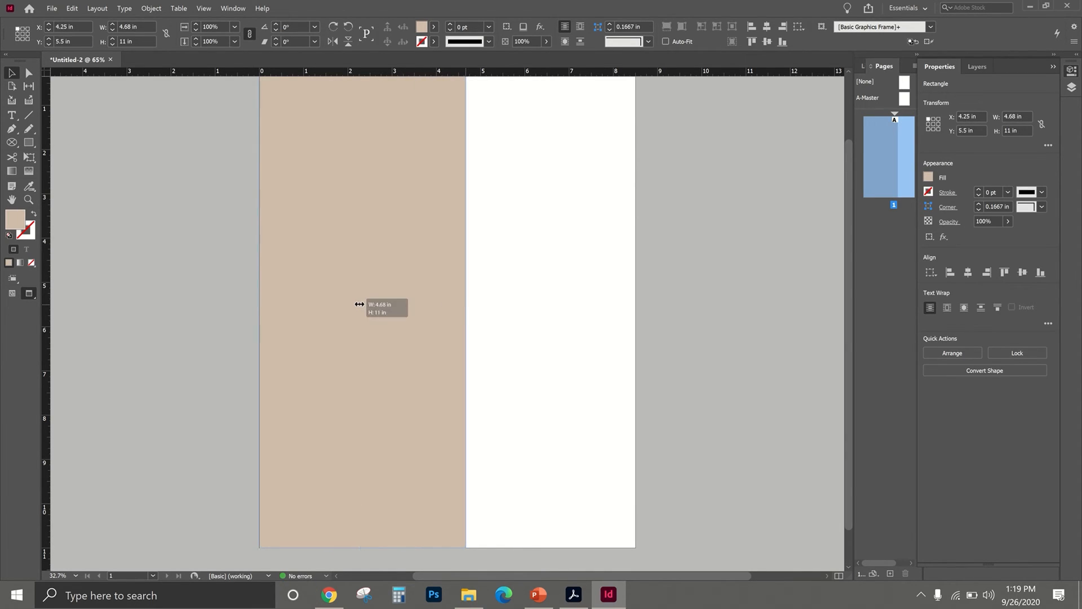
{"action": "left_click_drag", "start_coordinate": [466, 308], "coordinate": [328, 307]}
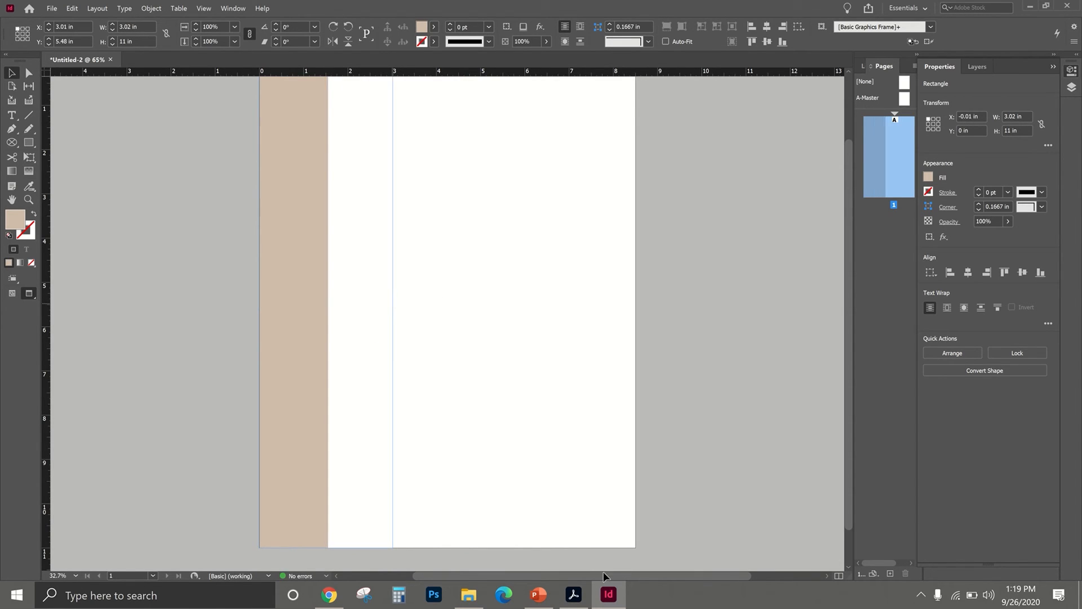
{"action": "left_click", "coordinate": [572, 594]}
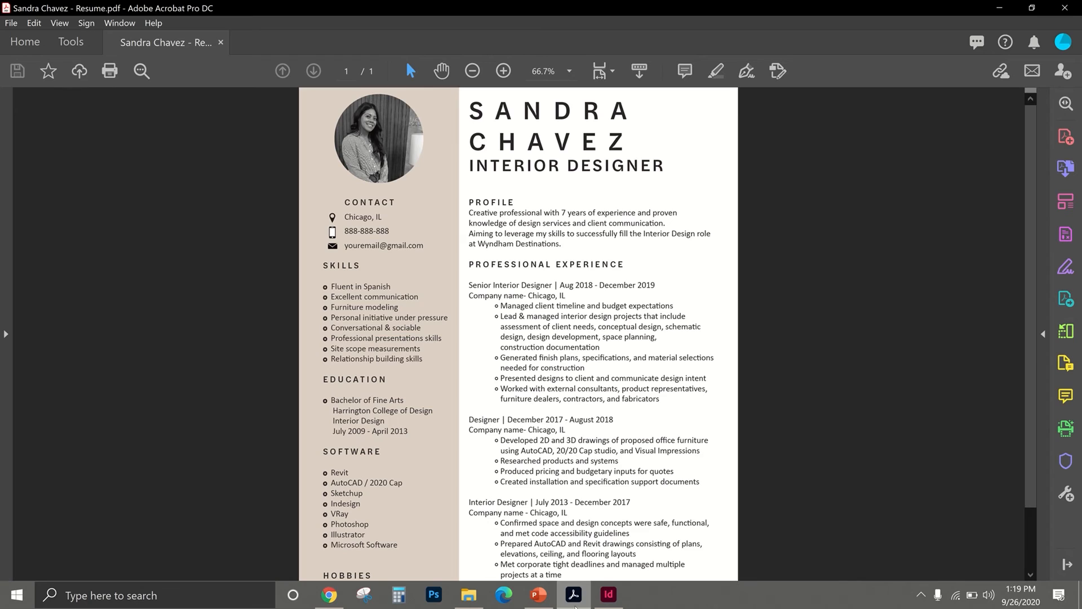
{"action": "left_click", "coordinate": [608, 600]}
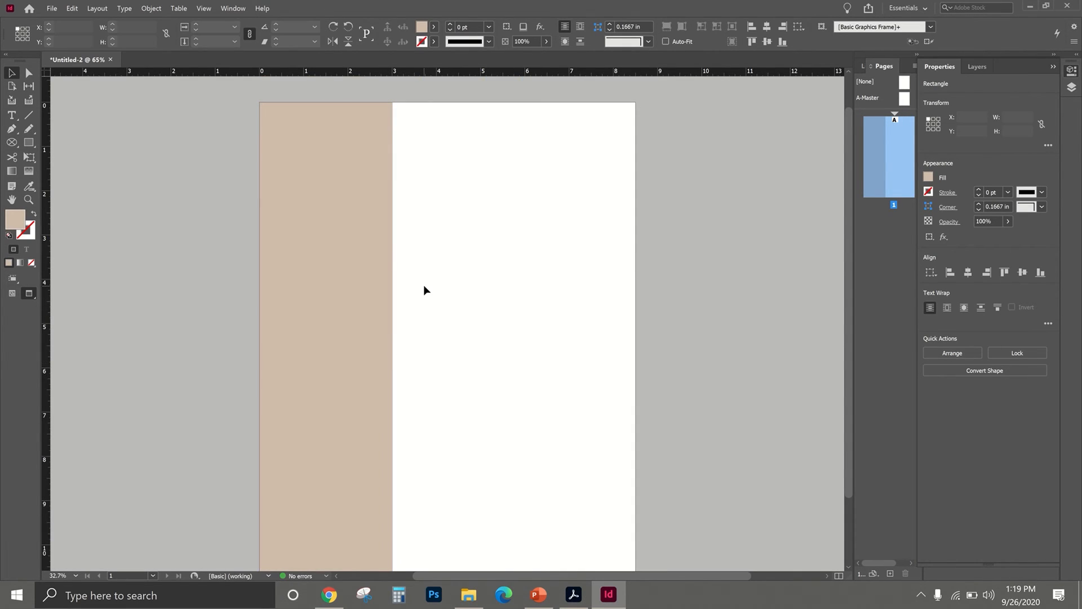
{"action": "left_click", "coordinate": [572, 595]}
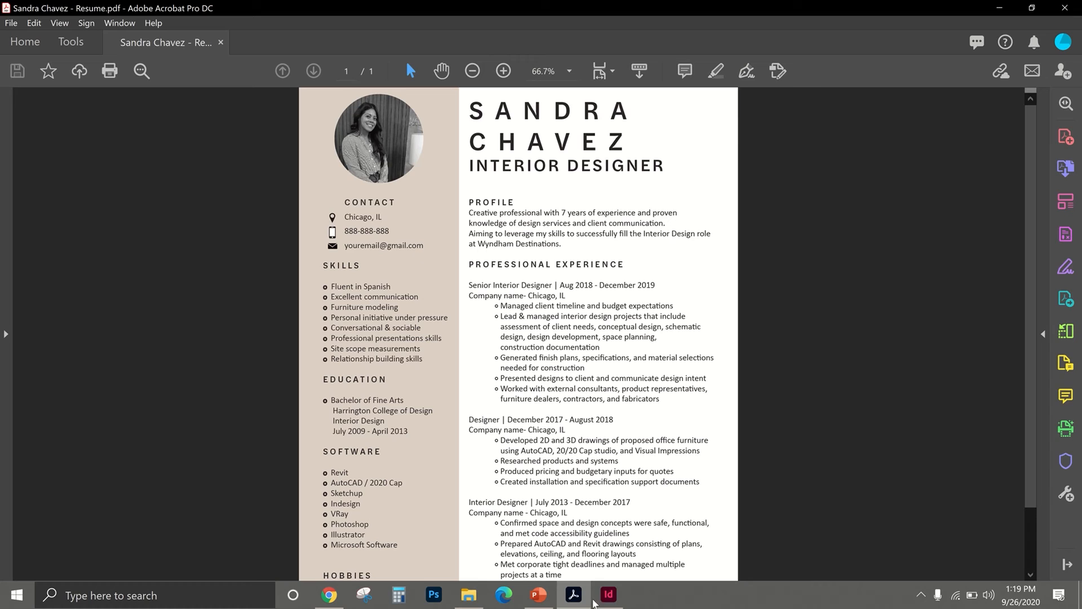
{"action": "left_click", "coordinate": [607, 600]}
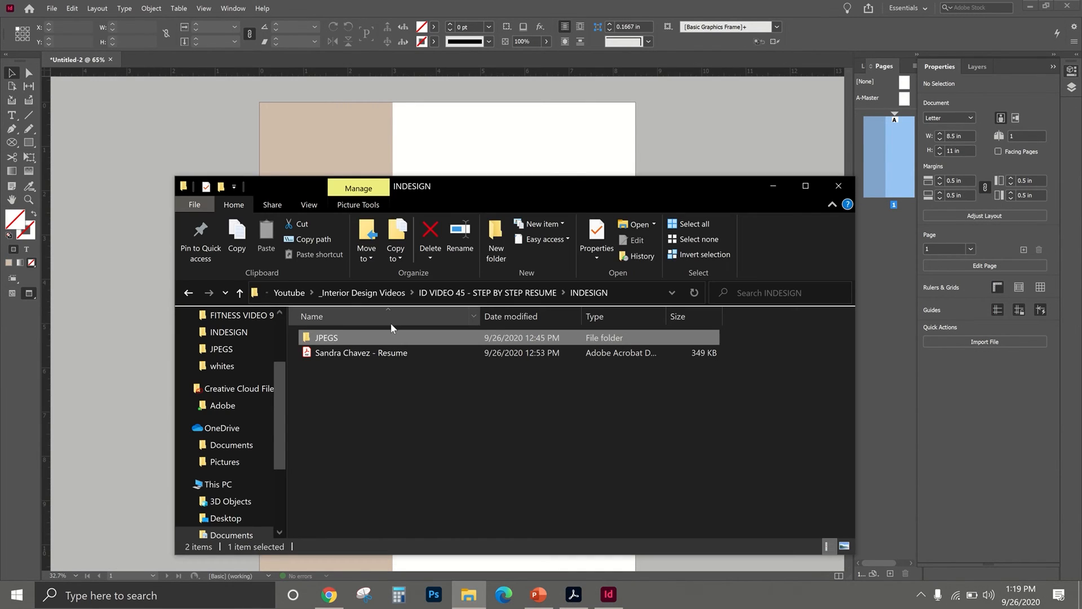
Drag the headshot photo from the JPEGS folder onto the page near the top
{"action": "double_click", "coordinate": [326, 337]}
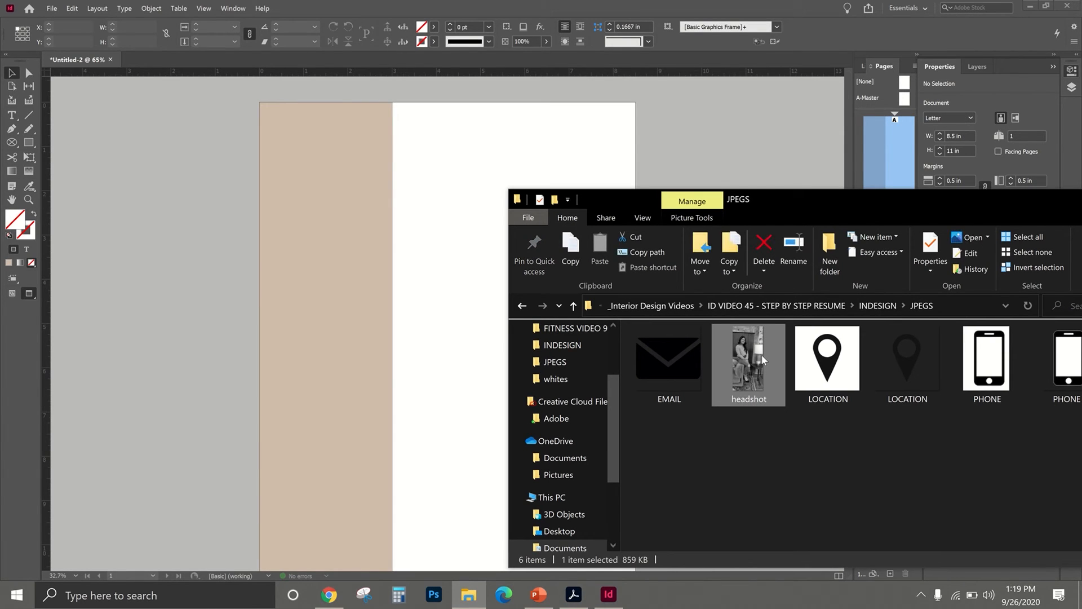
{"action": "left_click_drag", "start_coordinate": [748, 359], "coordinate": [457, 255]}
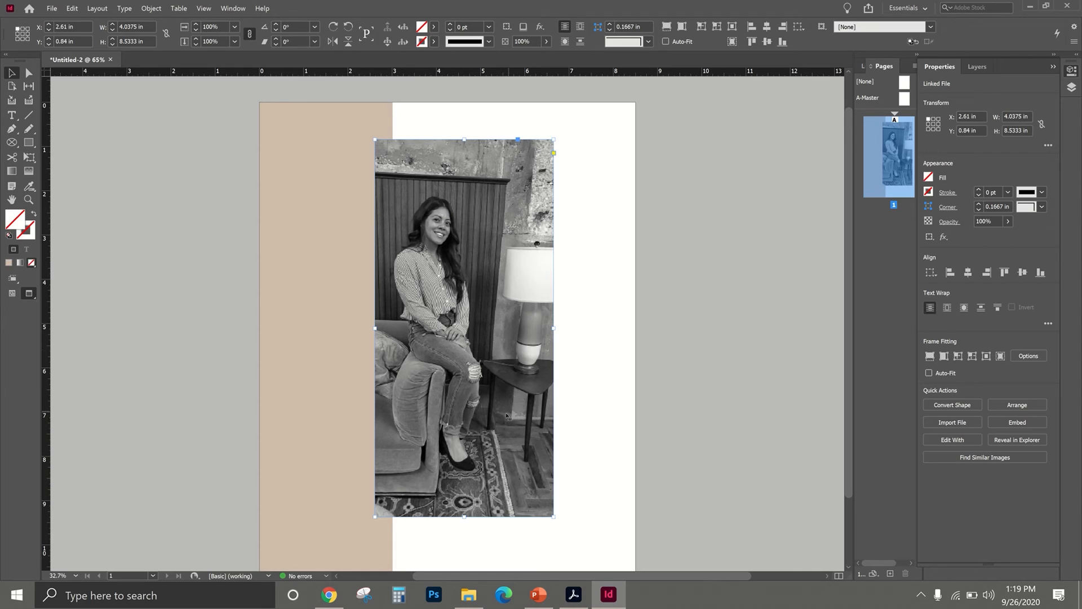
{"action": "mouse_move", "coordinate": [474, 531]}
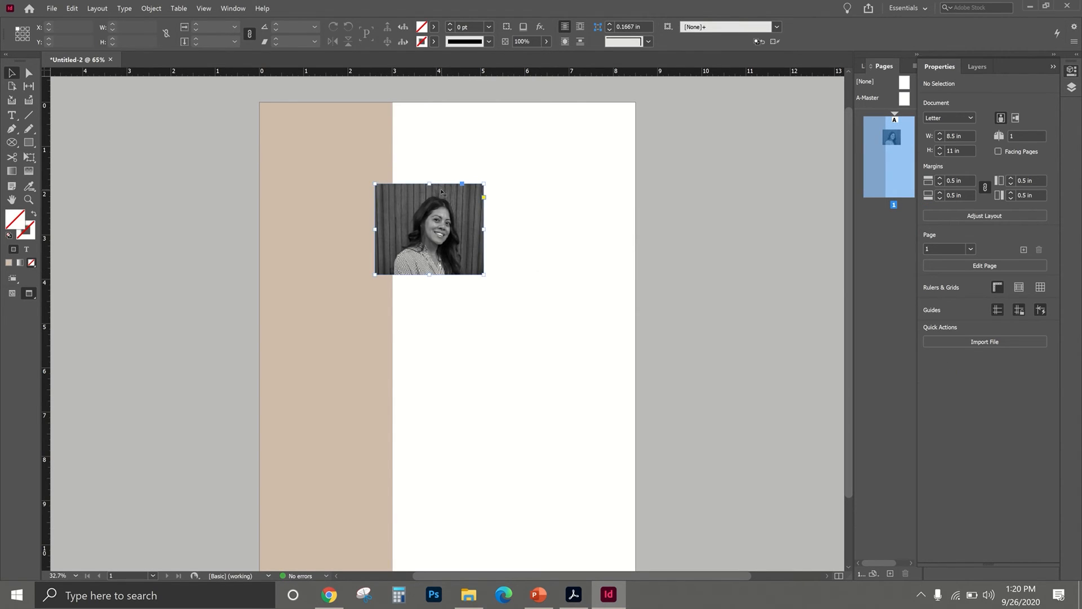
Convert the photo frame to an ellipse via Pathfinder, make it circular, and nudge it into place
{"action": "left_click", "coordinate": [233, 9]}
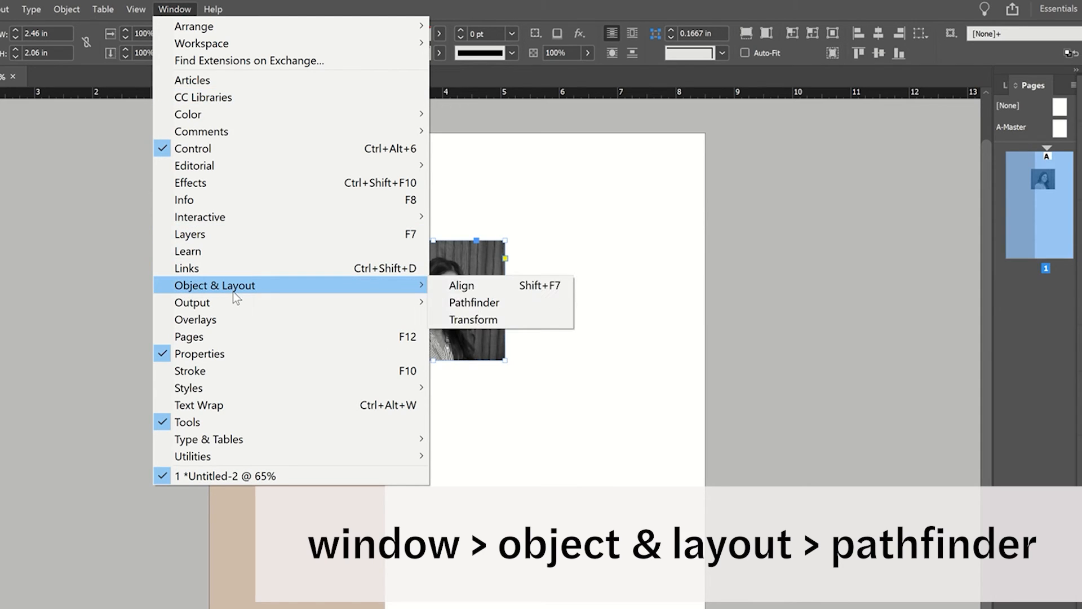
{"action": "mouse_move", "coordinate": [481, 304]}
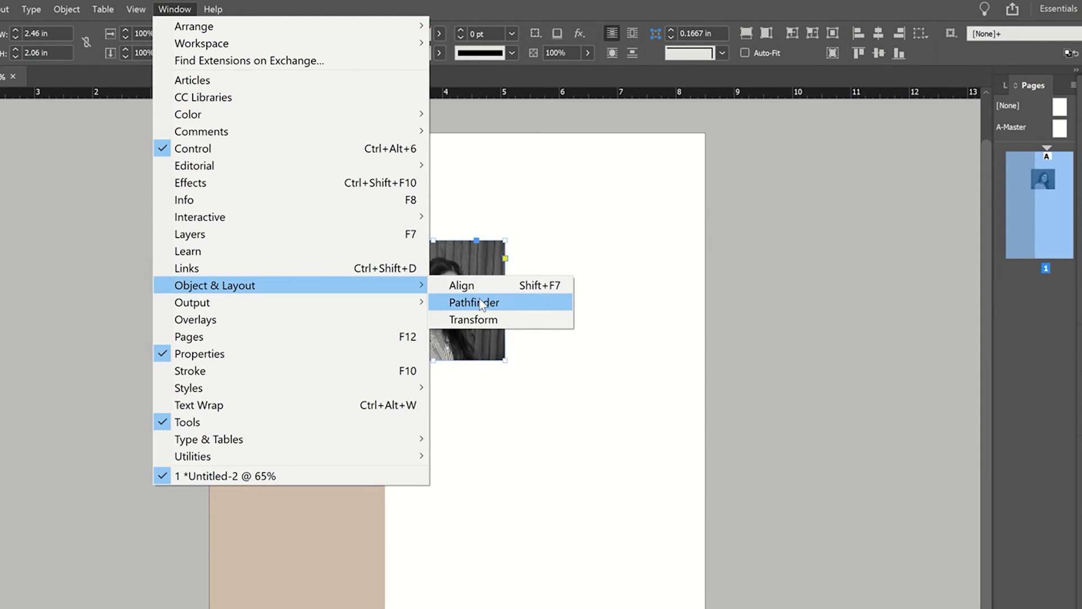
{"action": "left_click", "coordinate": [472, 302]}
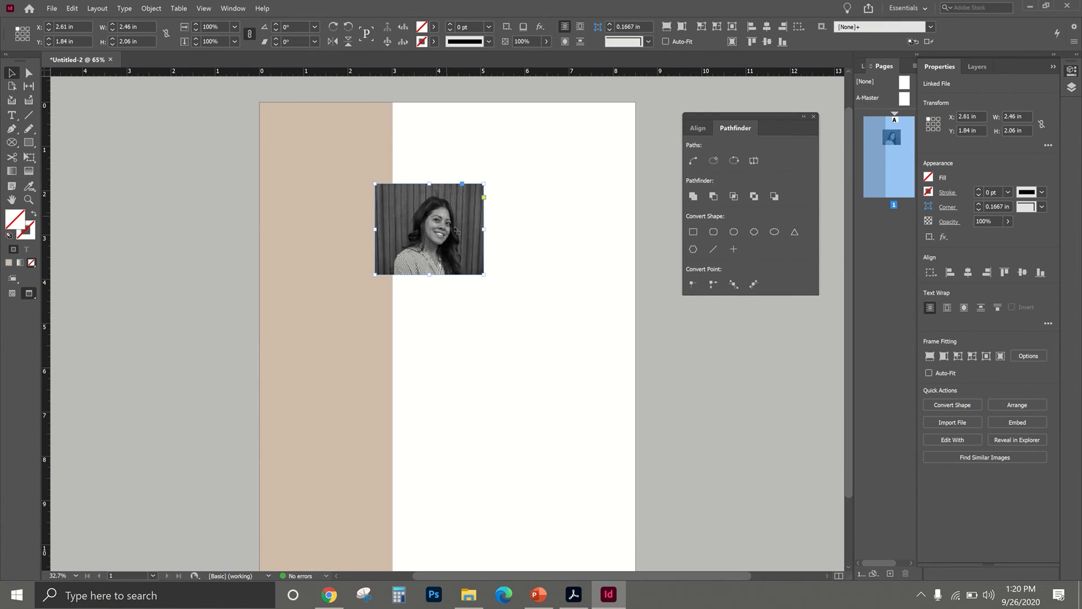
{"action": "mouse_move", "coordinate": [504, 229]}
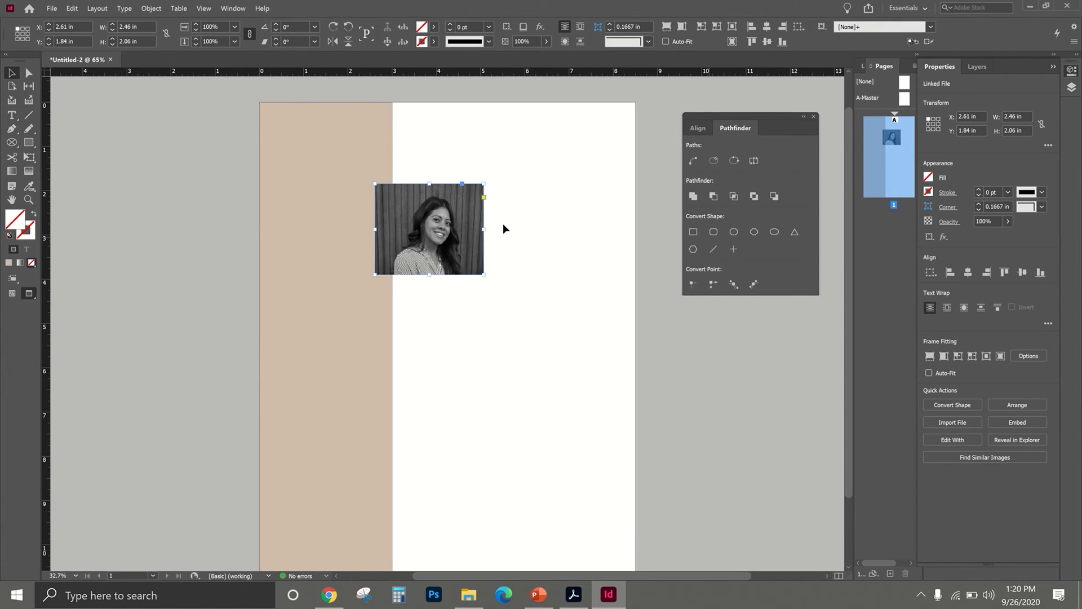
{"action": "mouse_move", "coordinate": [714, 231]}
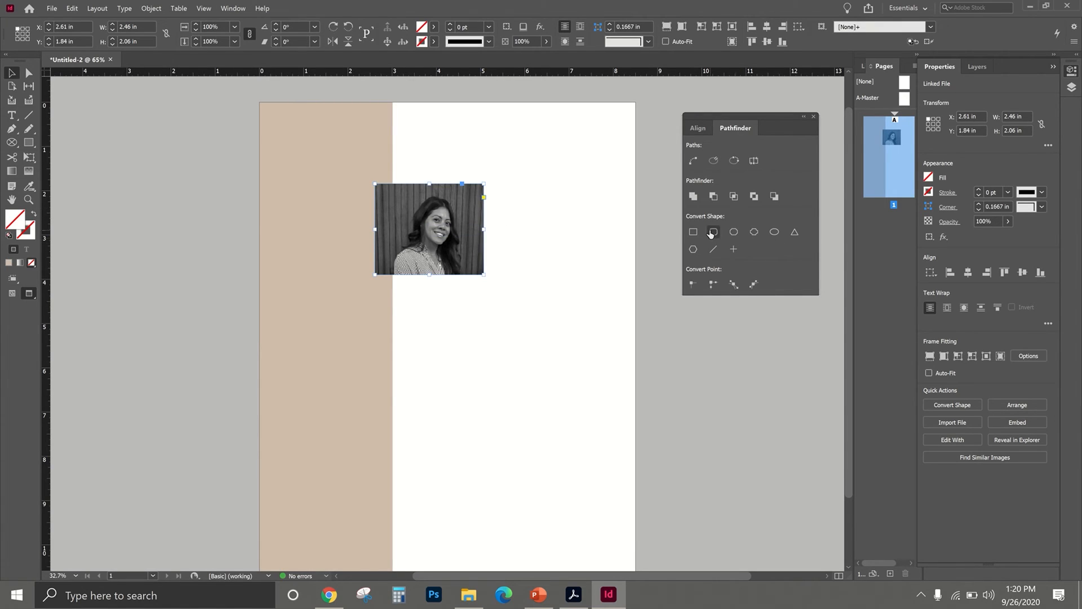
{"action": "mouse_move", "coordinate": [713, 232]}
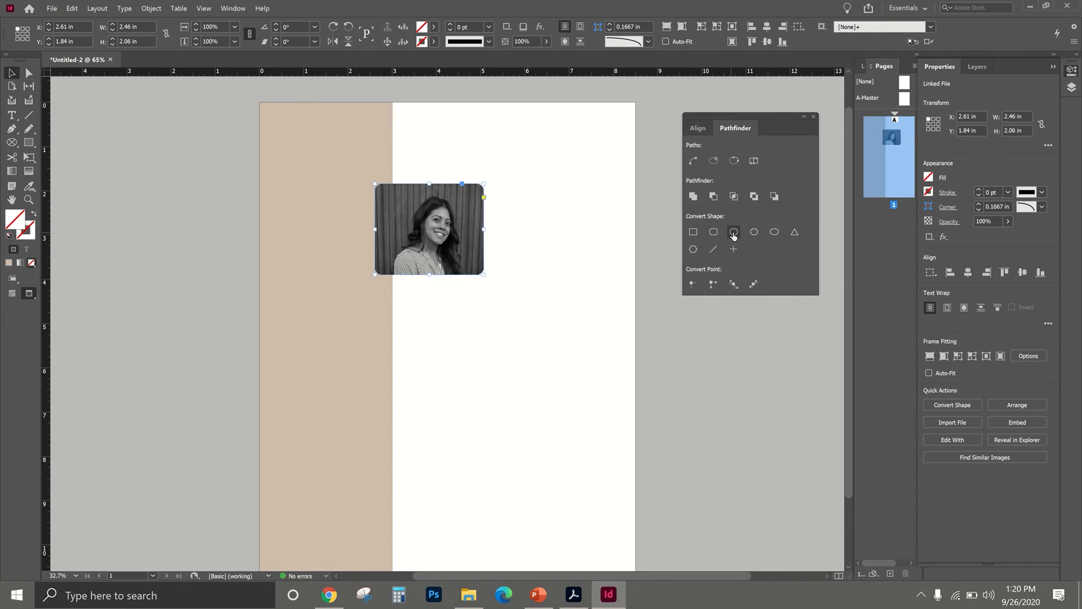
{"action": "mouse_move", "coordinate": [774, 231]}
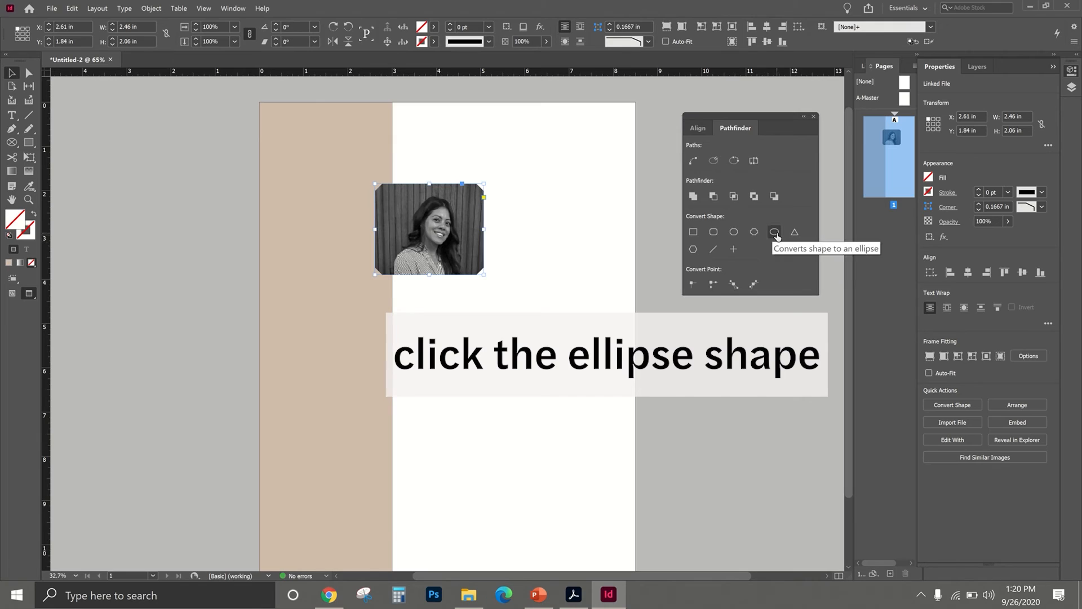
{"action": "left_click", "coordinate": [775, 232]}
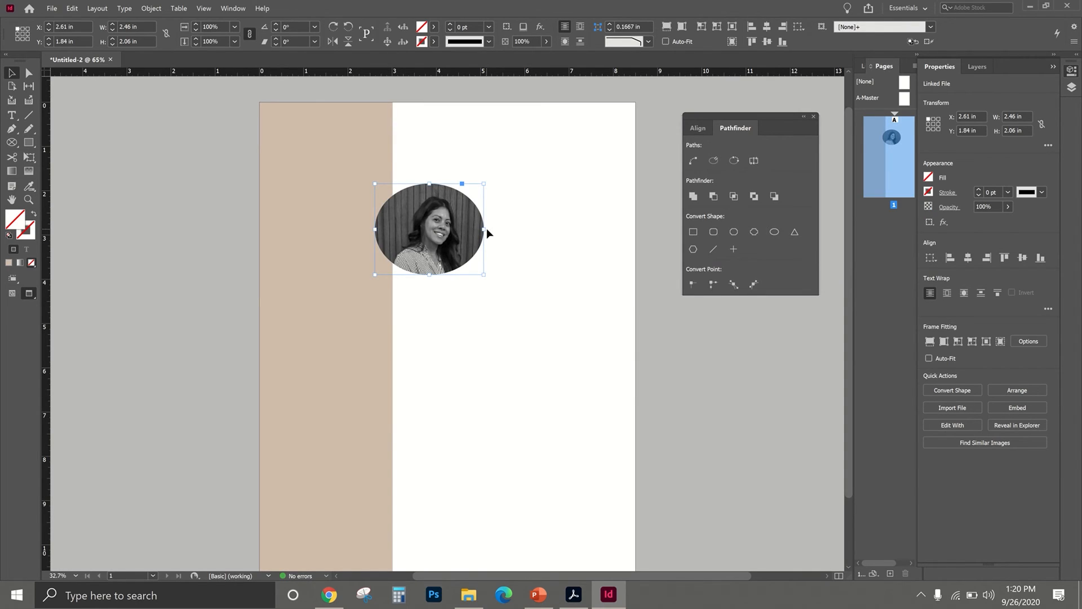
{"action": "left_click_drag", "start_coordinate": [484, 227], "coordinate": [477, 228]}
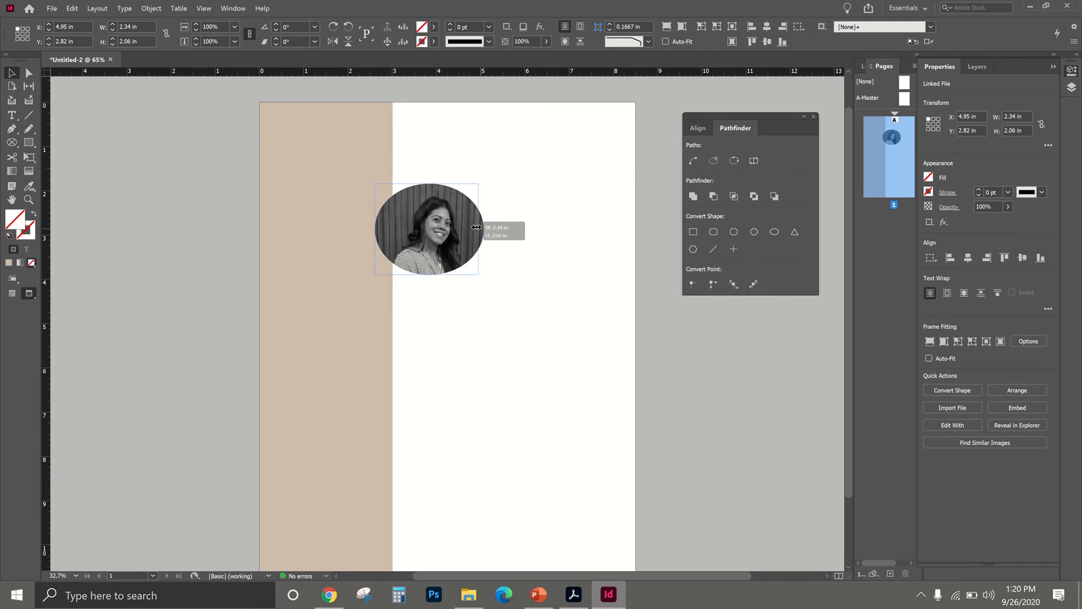
{"action": "left_click_drag", "start_coordinate": [477, 228], "coordinate": [471, 228]}
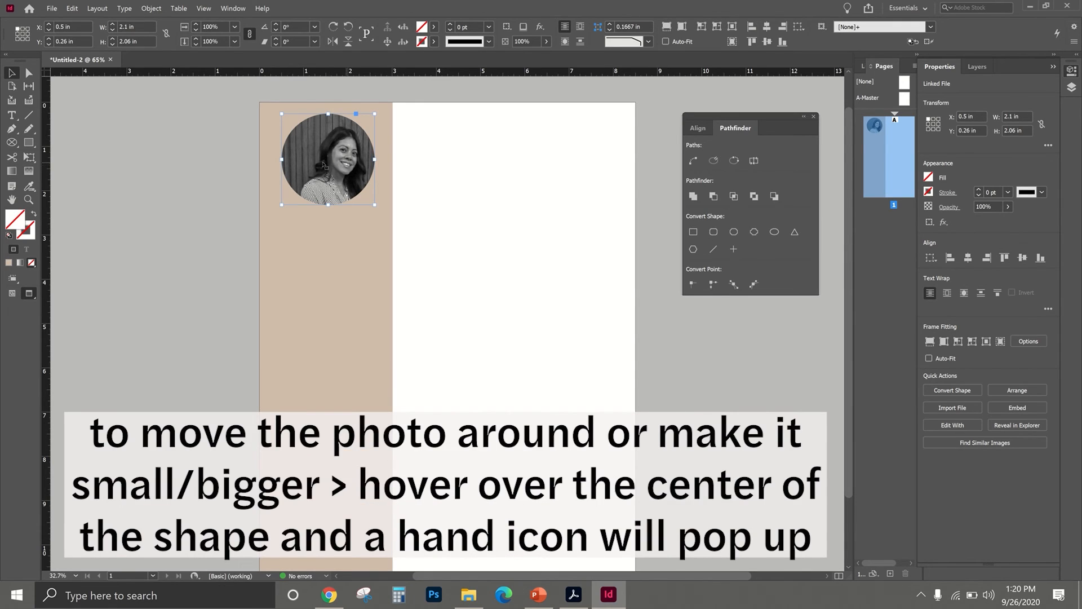
{"action": "mouse_move", "coordinate": [485, 197]}
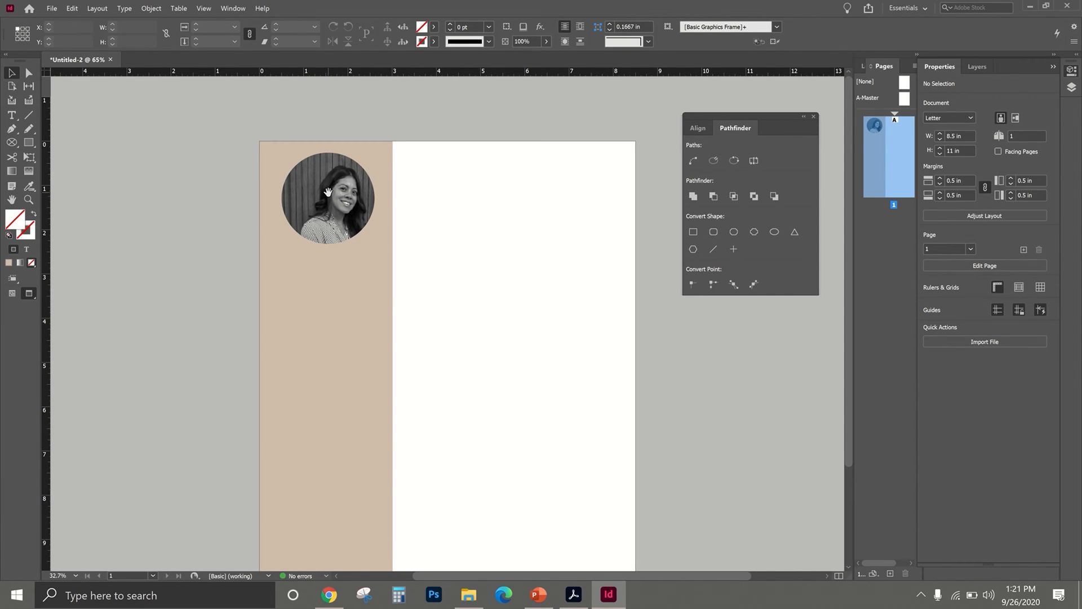
Drag the headshot inside its circular frame to re-centre the face, then deselect
{"action": "left_click", "coordinate": [328, 197]}
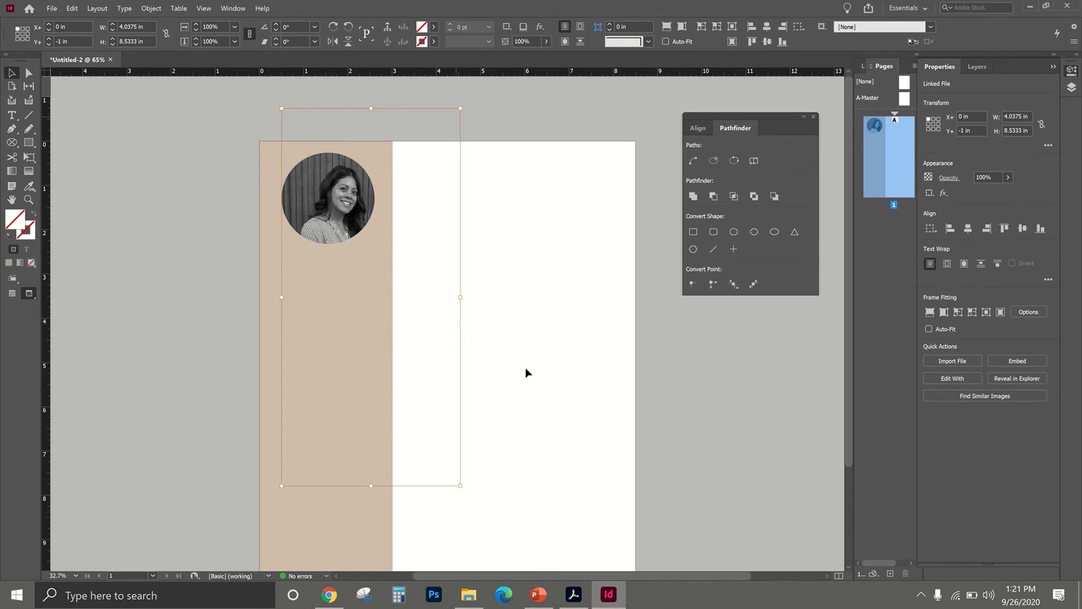
{"action": "mouse_move", "coordinate": [331, 203]}
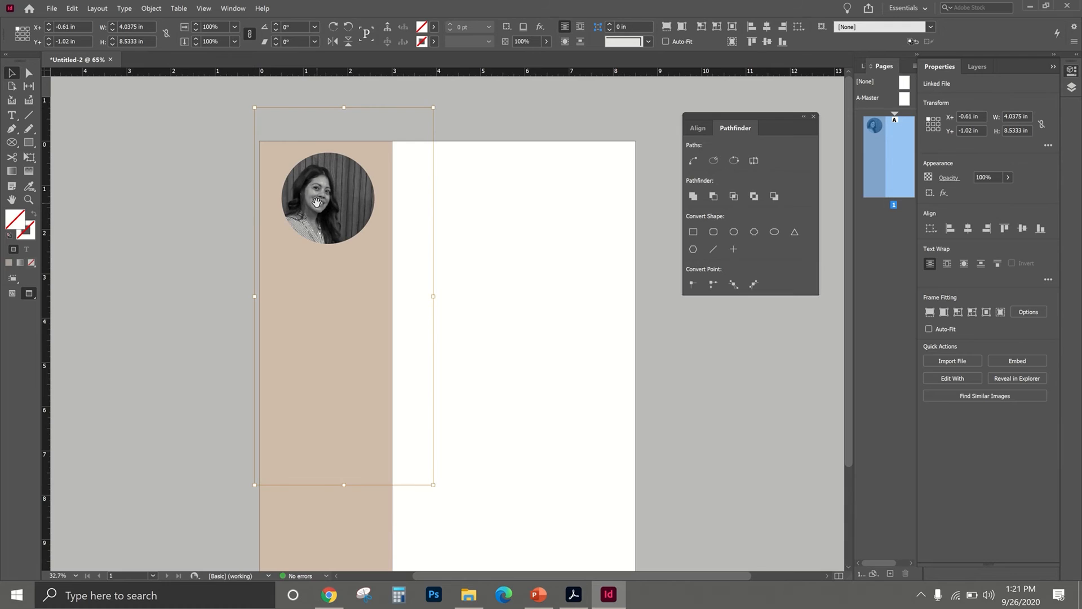
{"action": "left_click_drag", "start_coordinate": [343, 196], "coordinate": [351, 200]}
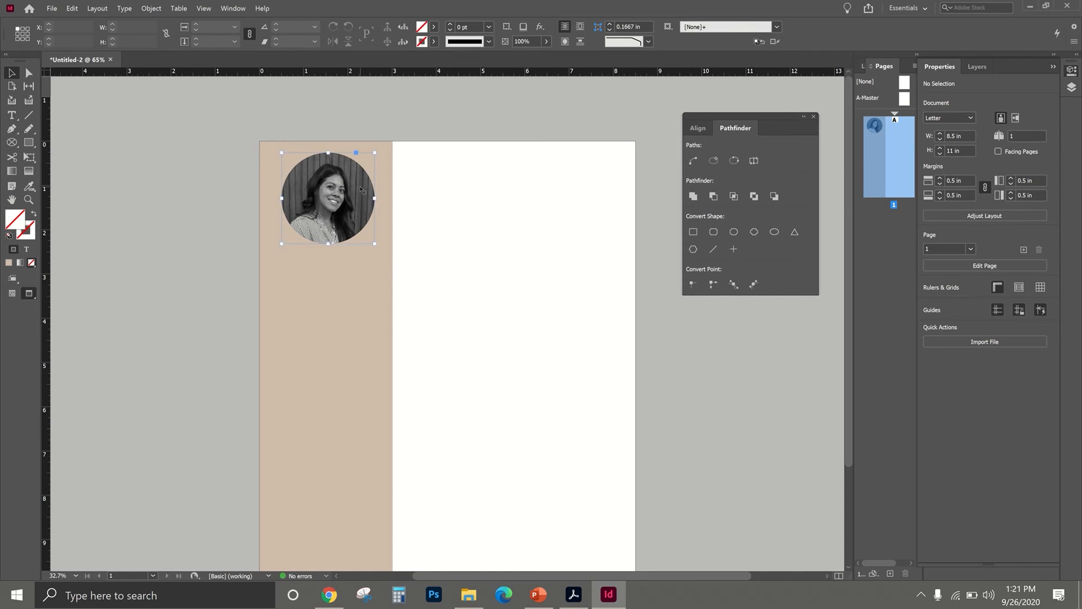
{"action": "left_click", "coordinate": [328, 196]}
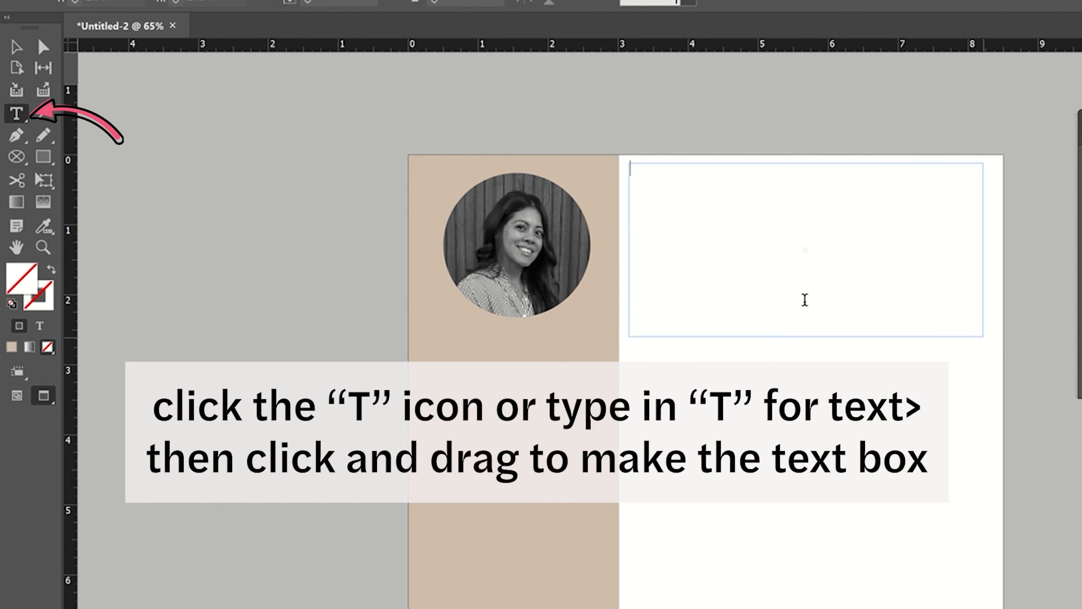
{"action": "type", "text": "sandra"}
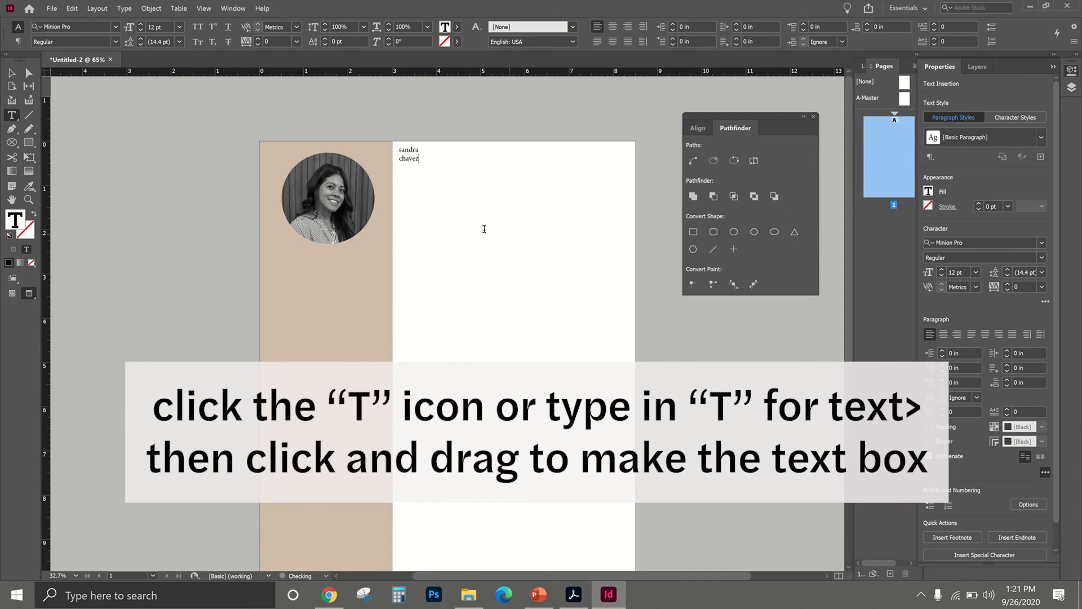
{"action": "left_click", "coordinate": [573, 594]}
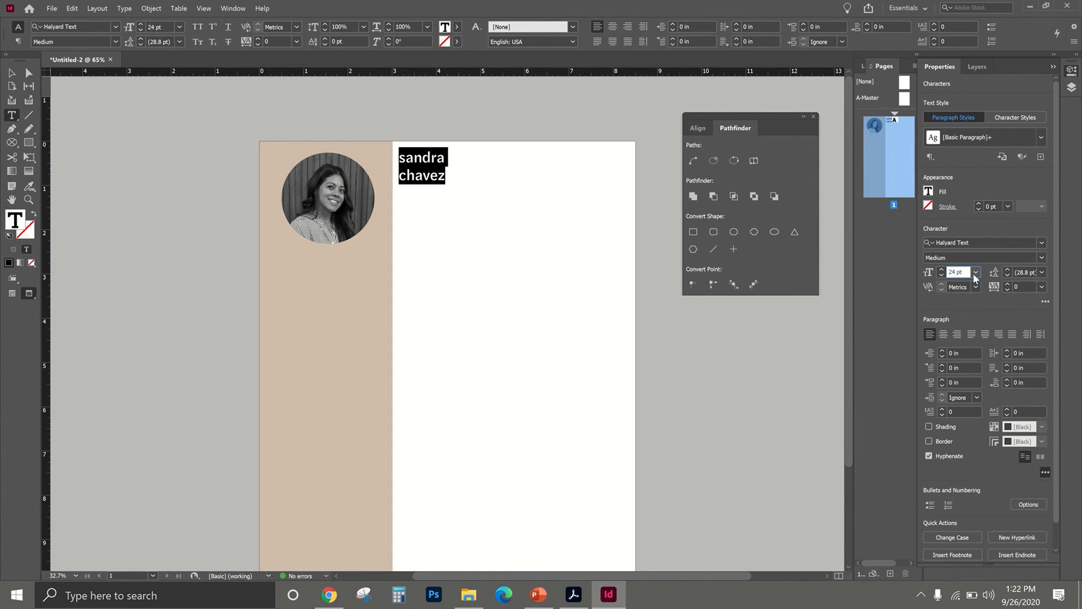
{"action": "left_click", "coordinate": [974, 272]}
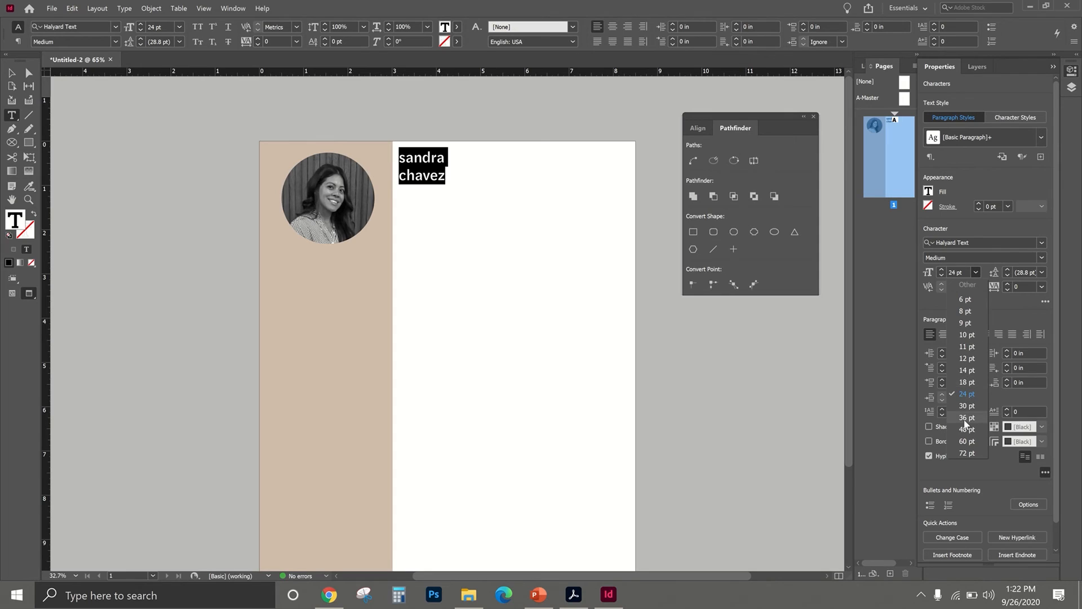
{"action": "left_click", "coordinate": [965, 417]}
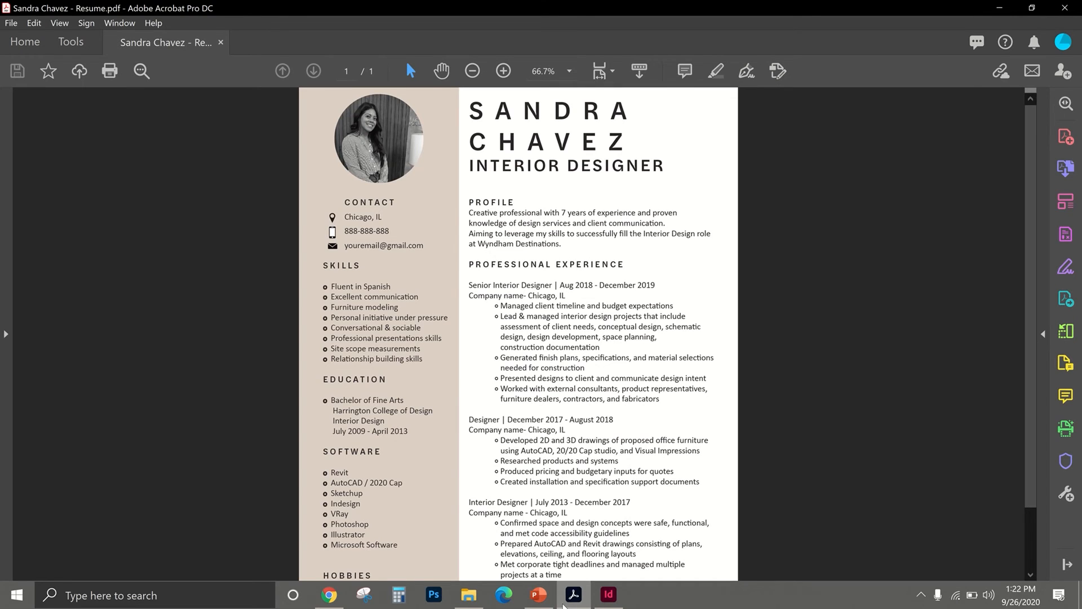
{"action": "left_click", "coordinate": [607, 599]}
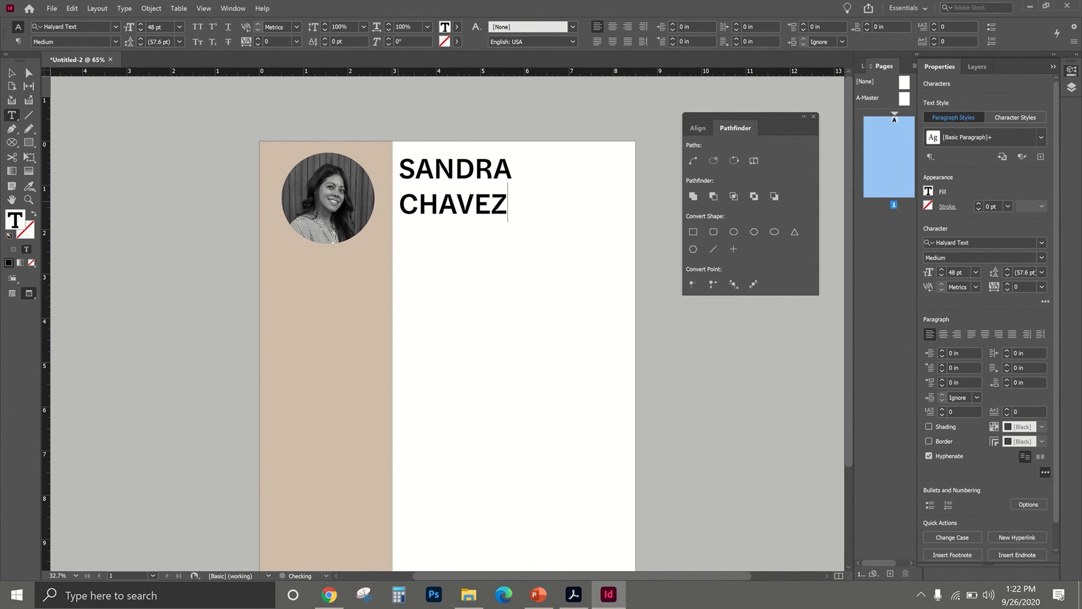
{"action": "left_click", "coordinate": [572, 600]}
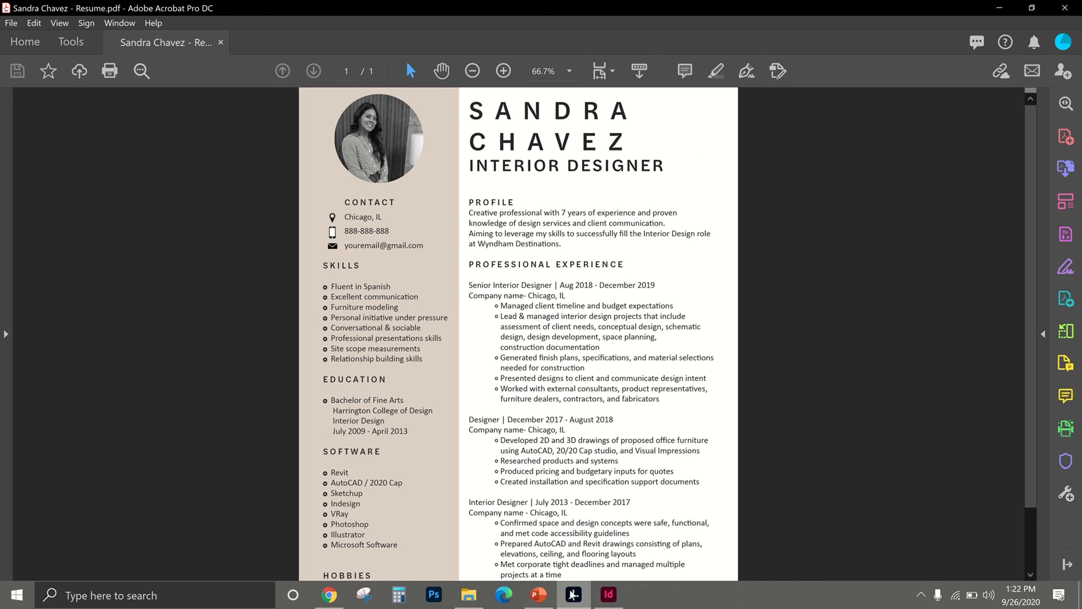
{"action": "left_click", "coordinate": [607, 594]}
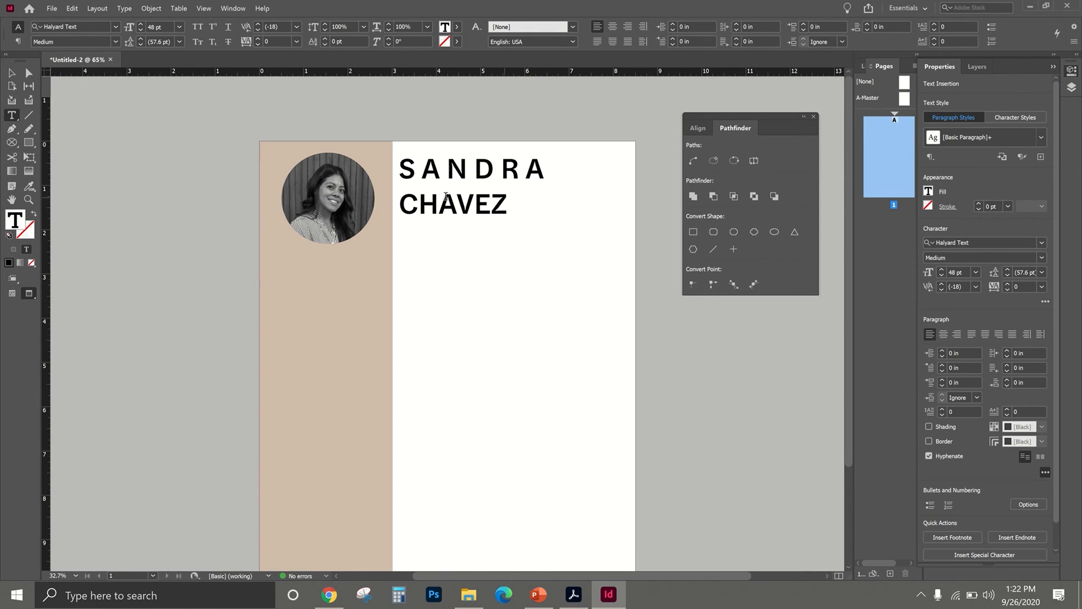
{"action": "double_click", "coordinate": [452, 204]}
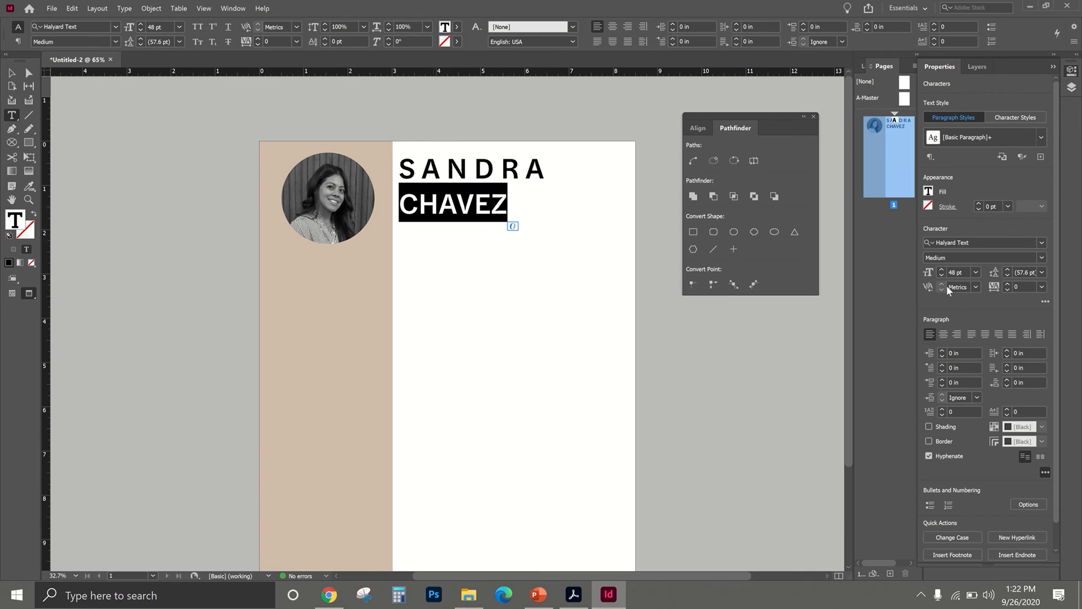
{"action": "mouse_move", "coordinate": [994, 413]}
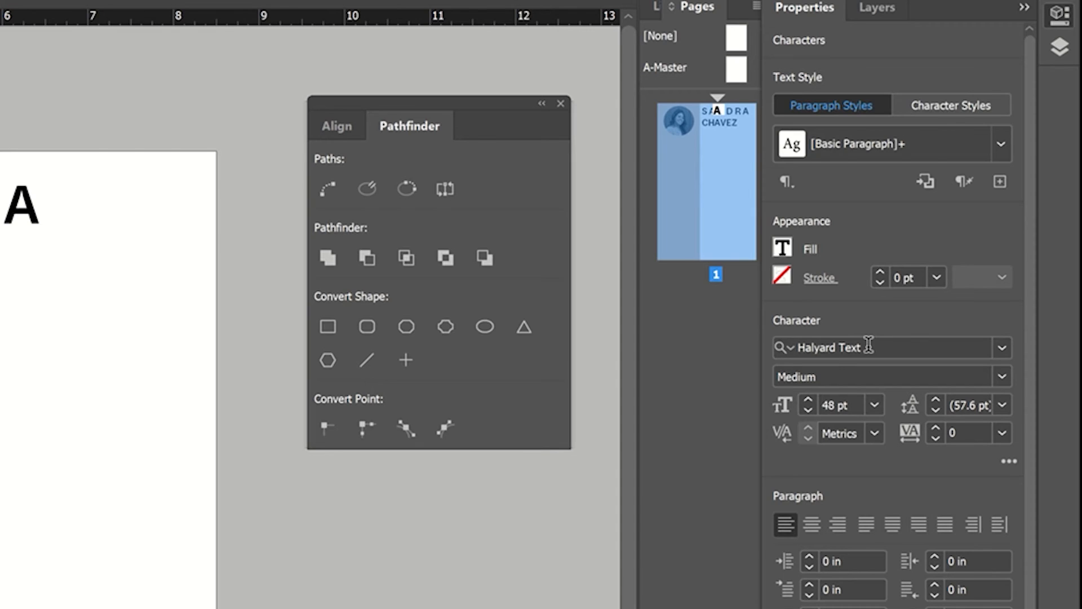
{"action": "mouse_move", "coordinate": [914, 446]}
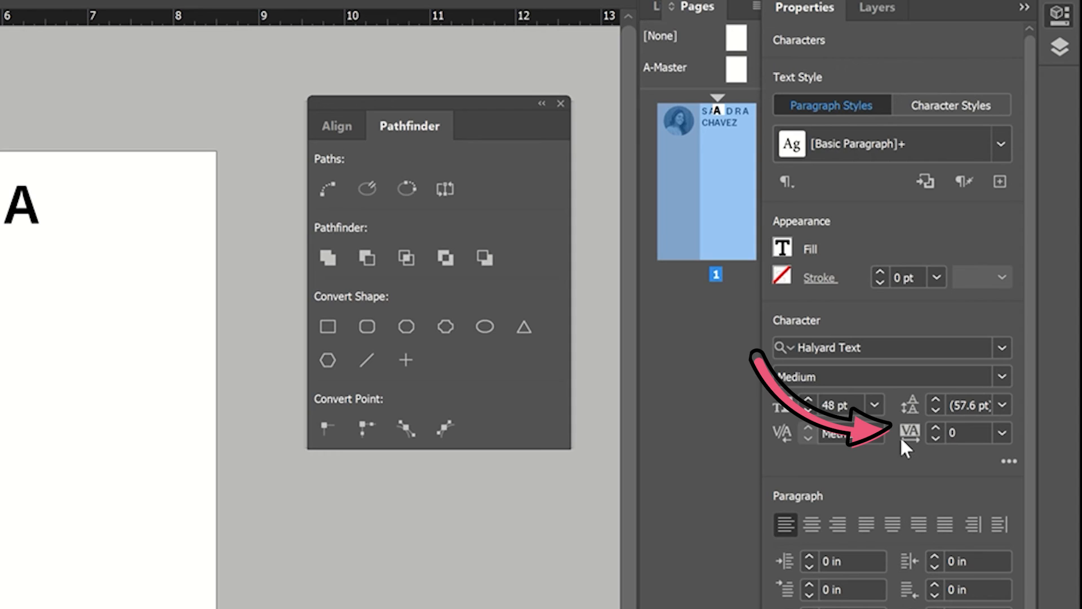
{"action": "mouse_move", "coordinate": [938, 431]}
{"action": "type", "text": "250"}
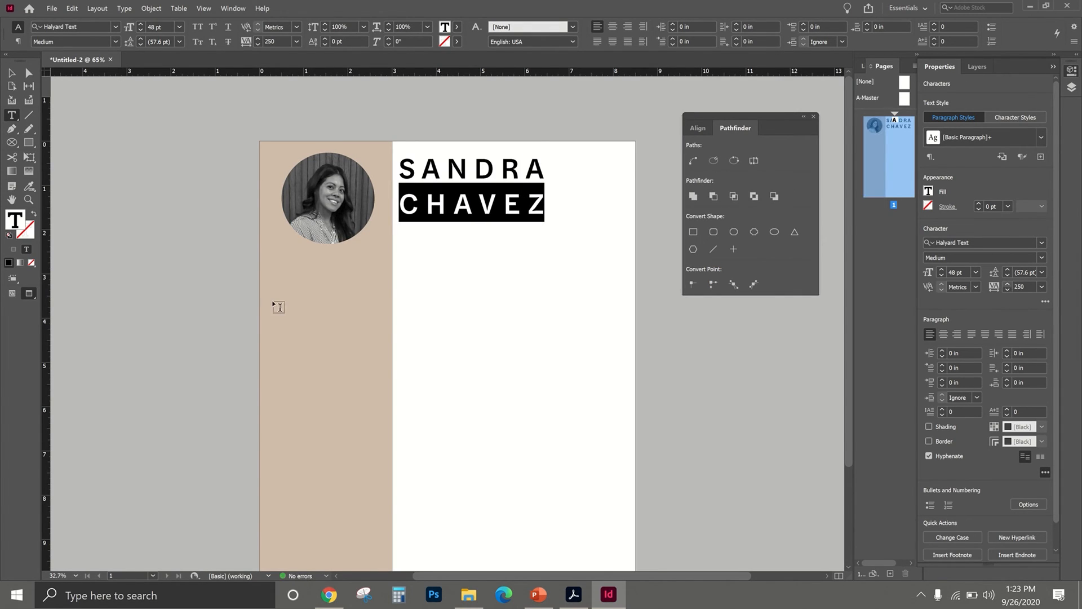
{"action": "mouse_move", "coordinate": [11, 73]}
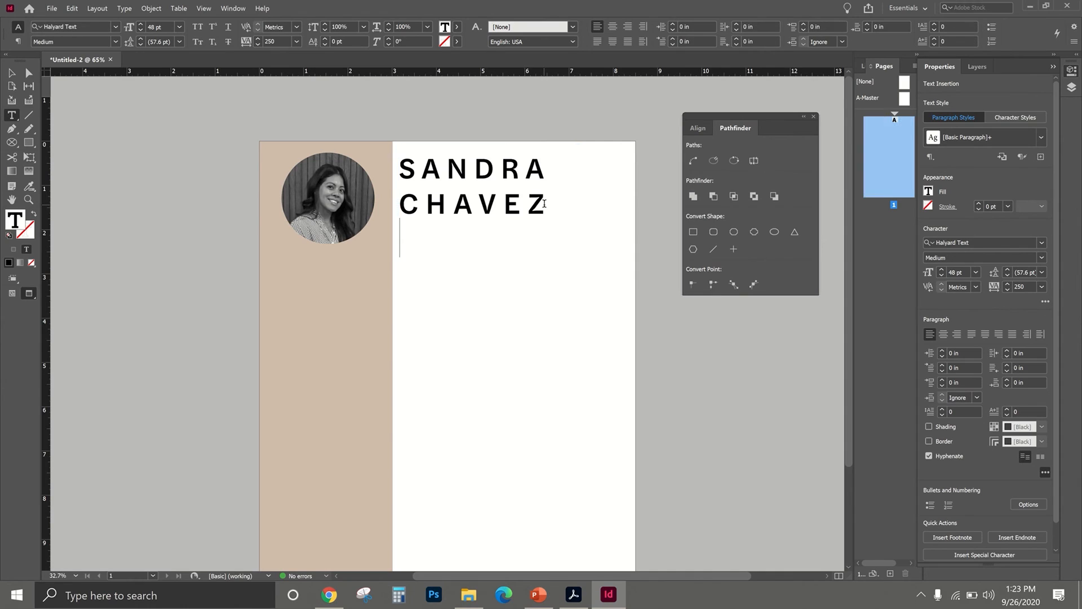
Type INTERIOR as the third name line, then bring up the reference resume PDF
{"action": "type", "text": "INTERIOR"}
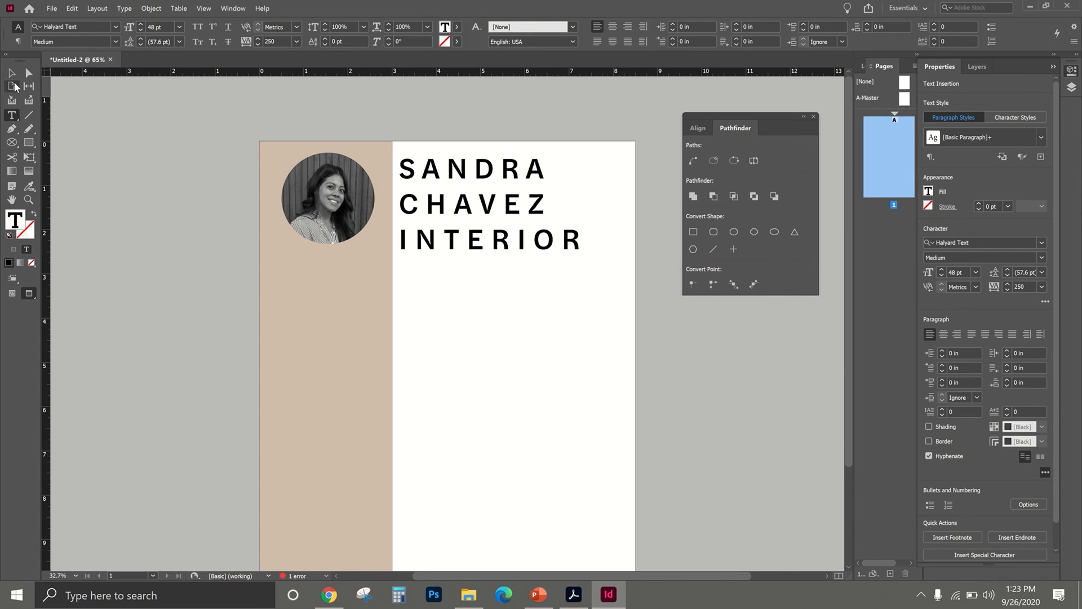
{"action": "left_click", "coordinate": [490, 203]}
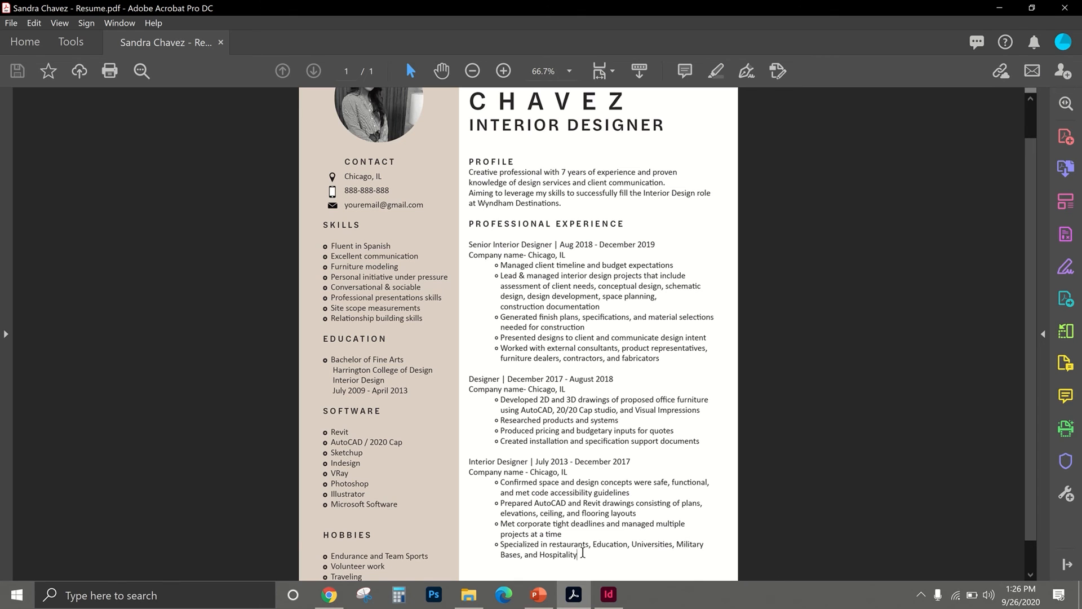
Copy the profile and experience text from the reference PDF and return to InDesign
{"action": "left_click_drag", "start_coordinate": [499, 482], "coordinate": [576, 554]}
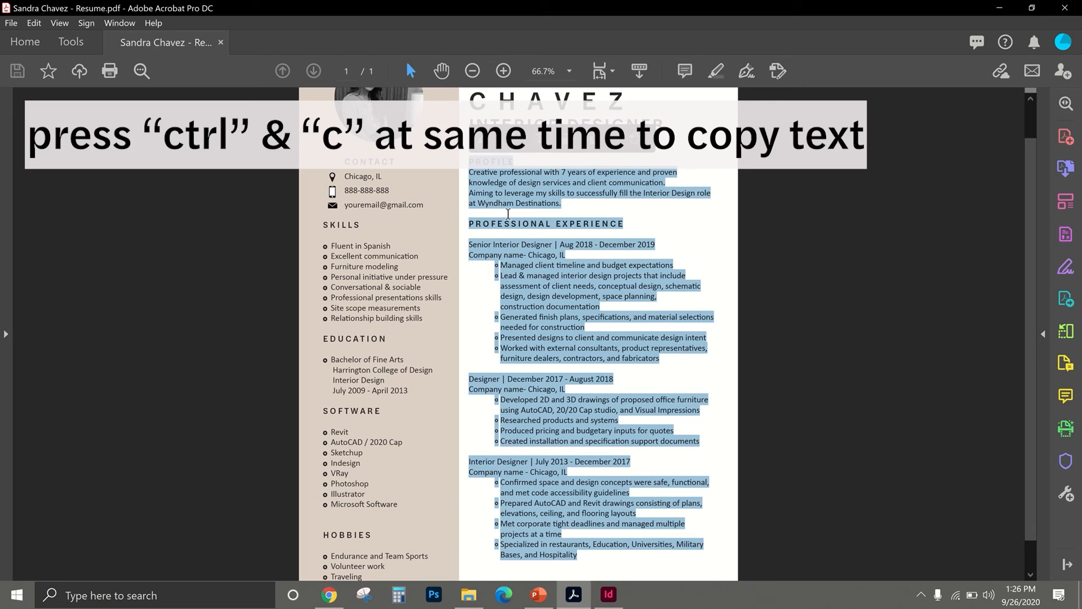
{"action": "key", "text": "ctrl+c"}
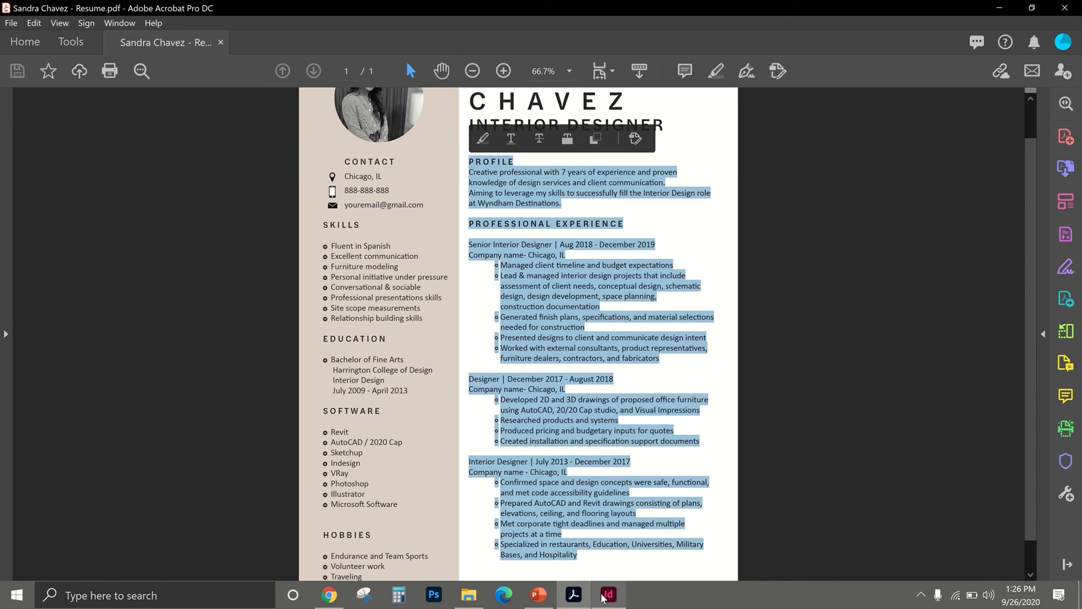
{"action": "left_click", "coordinate": [606, 600]}
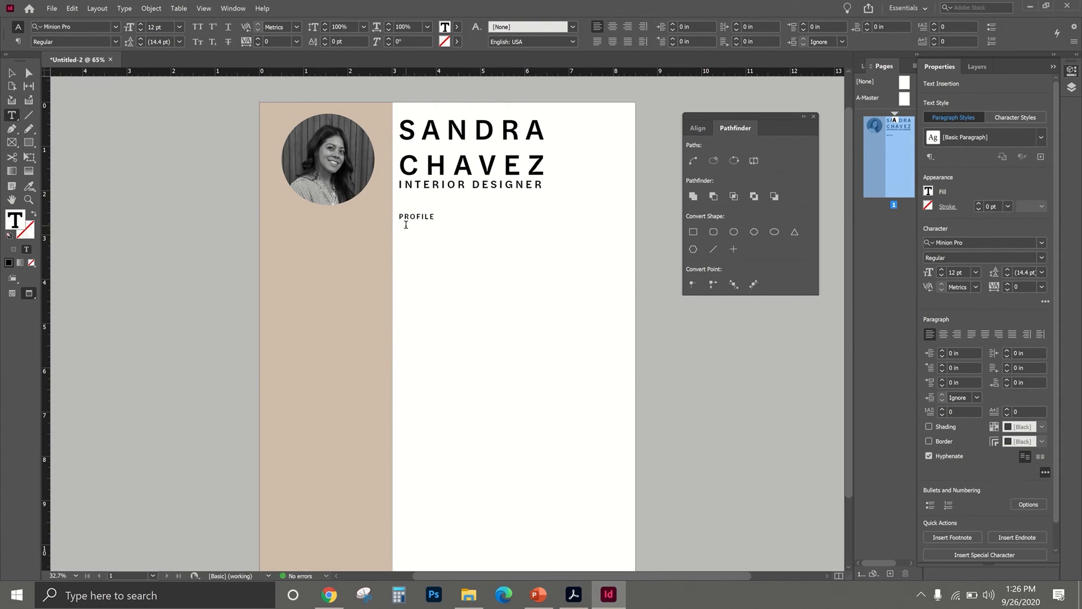
Paste the profile paragraph and three experience entries beneath the PROFILE heading
{"action": "key", "text": "ctrl+v"}
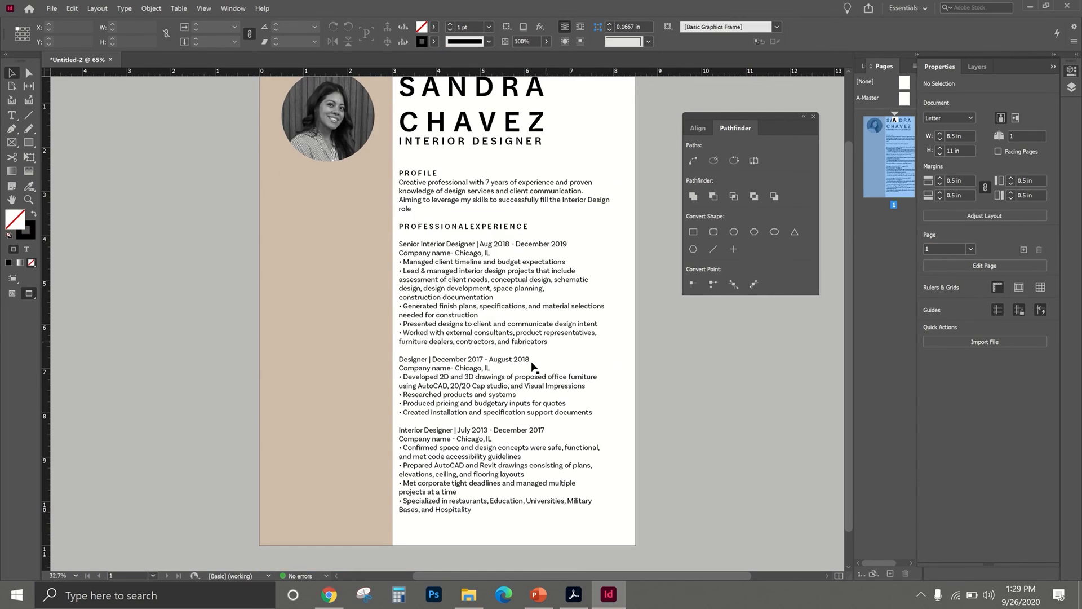
{"action": "mouse_move", "coordinate": [543, 518]}
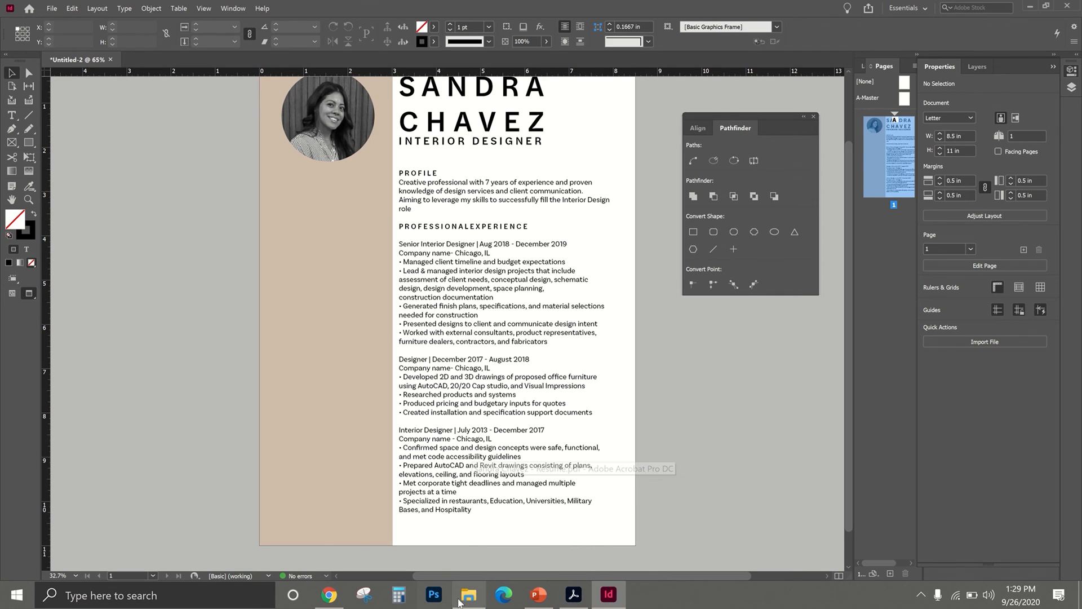
Open the JPEGS icon folder, pick the location icon and move the window aside
{"action": "left_click", "coordinate": [468, 595]}
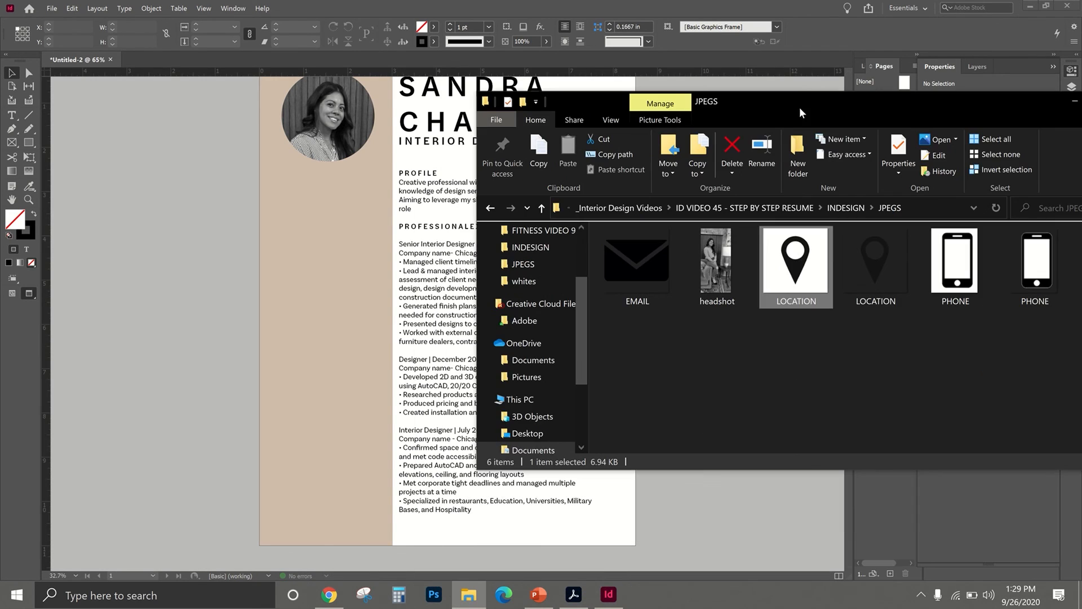
{"action": "left_click", "coordinate": [873, 262]}
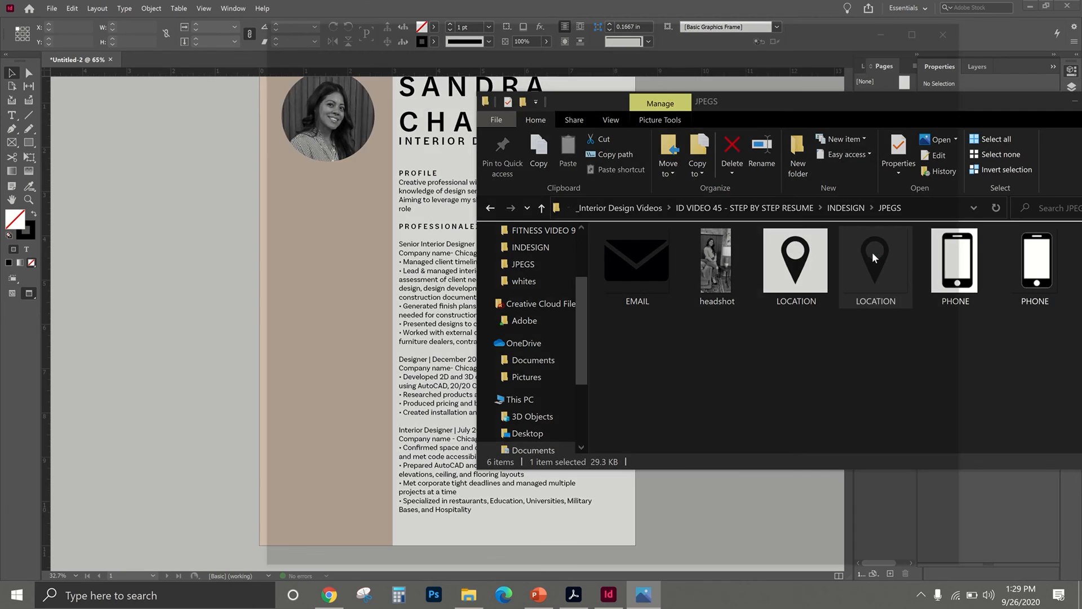
{"action": "double_click", "coordinate": [874, 261]}
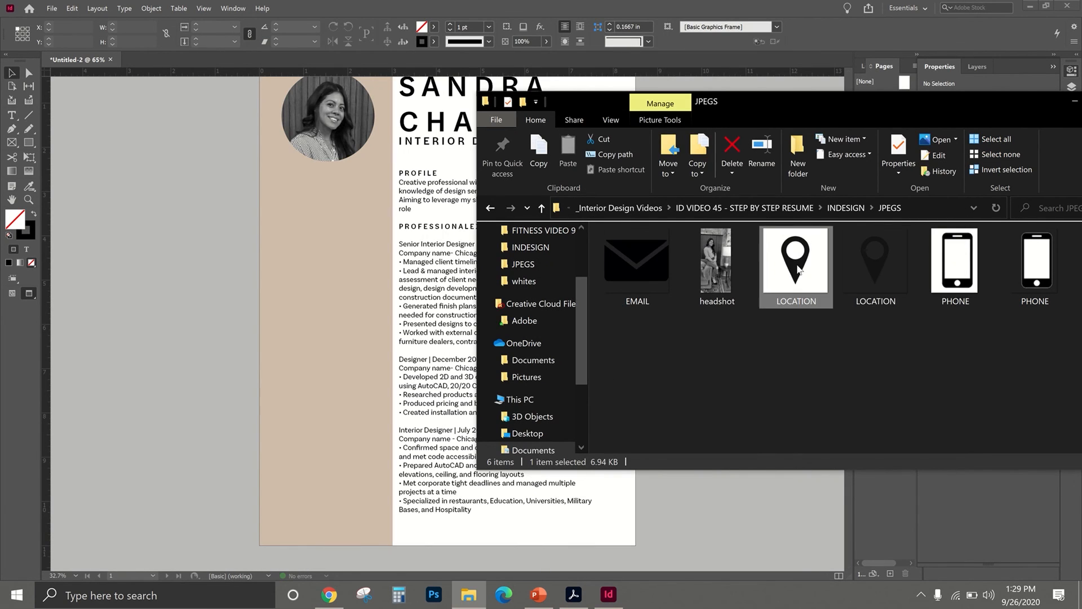
{"action": "left_click_drag", "start_coordinate": [795, 262], "coordinate": [561, 553]}
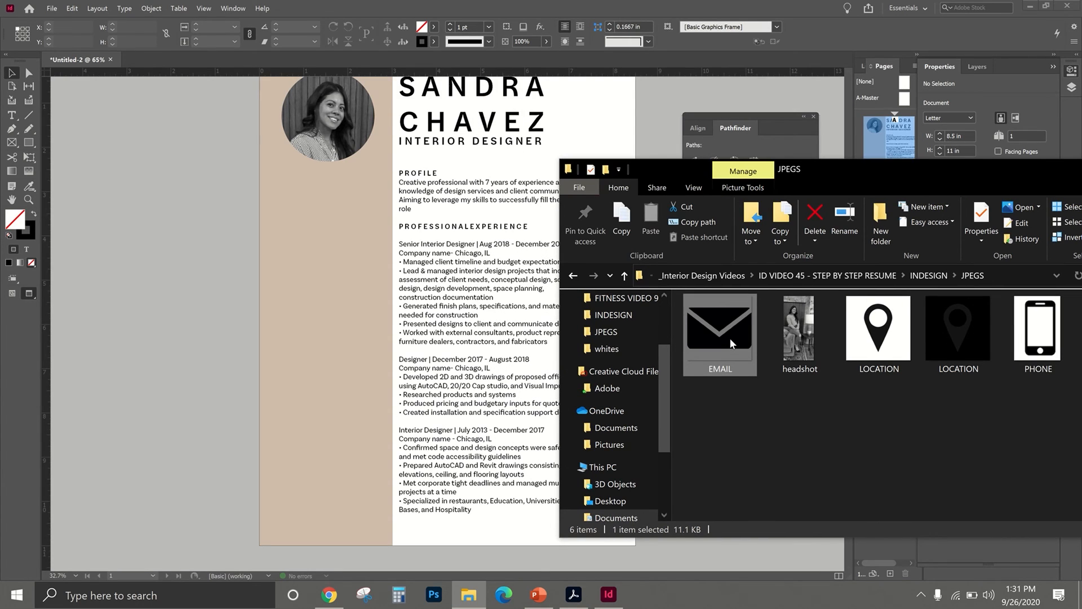
{"action": "mouse_move", "coordinate": [957, 325]}
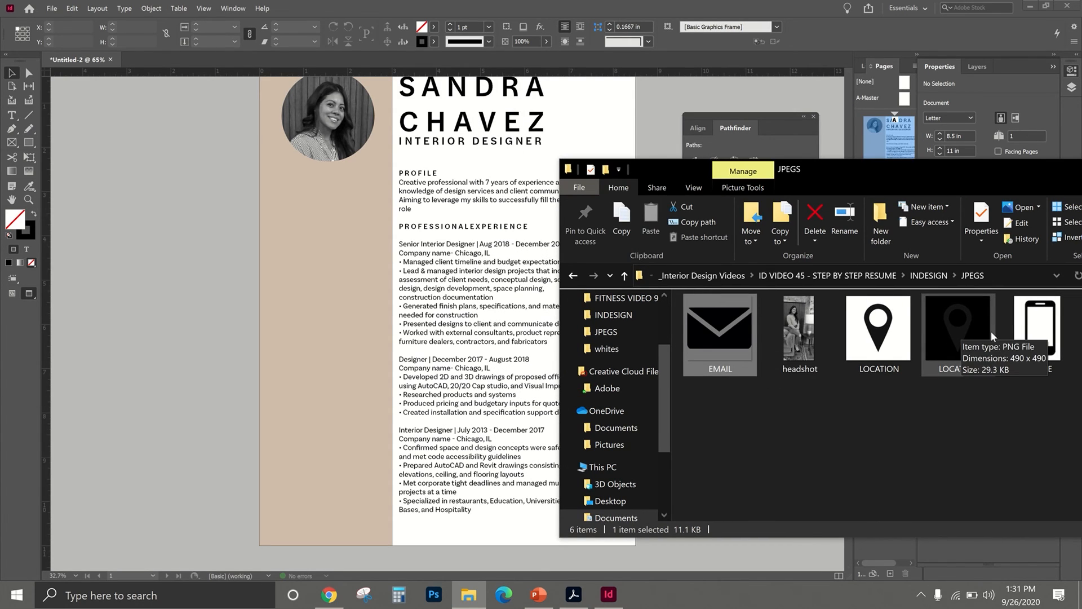
{"action": "mouse_move", "coordinate": [719, 335]}
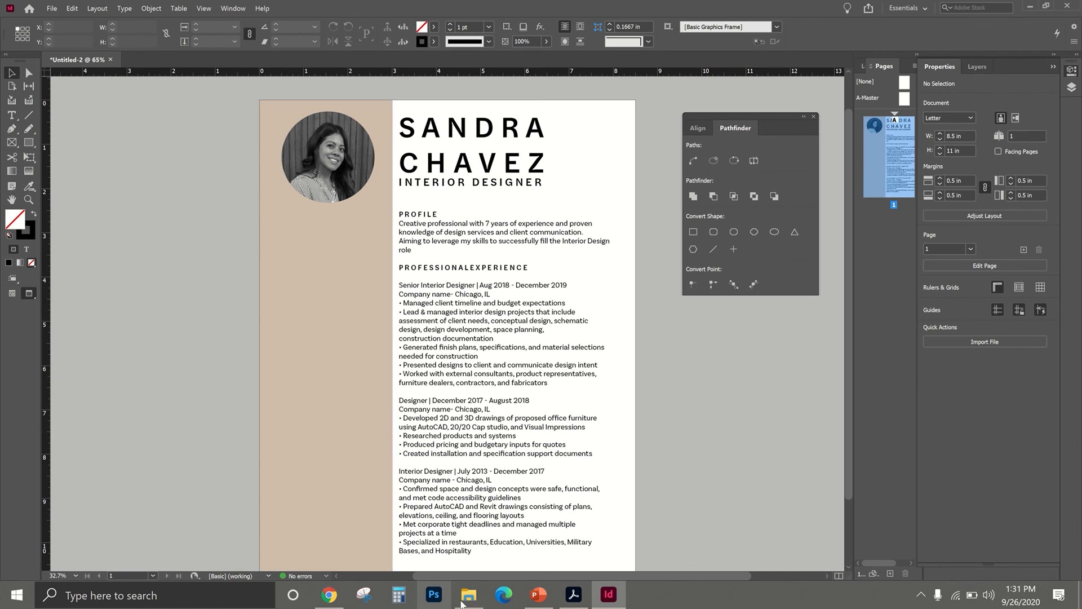
Drop the email icon onto the page, shrink the phone icon into the sidebar, and check the reference
{"action": "left_click", "coordinate": [469, 595]}
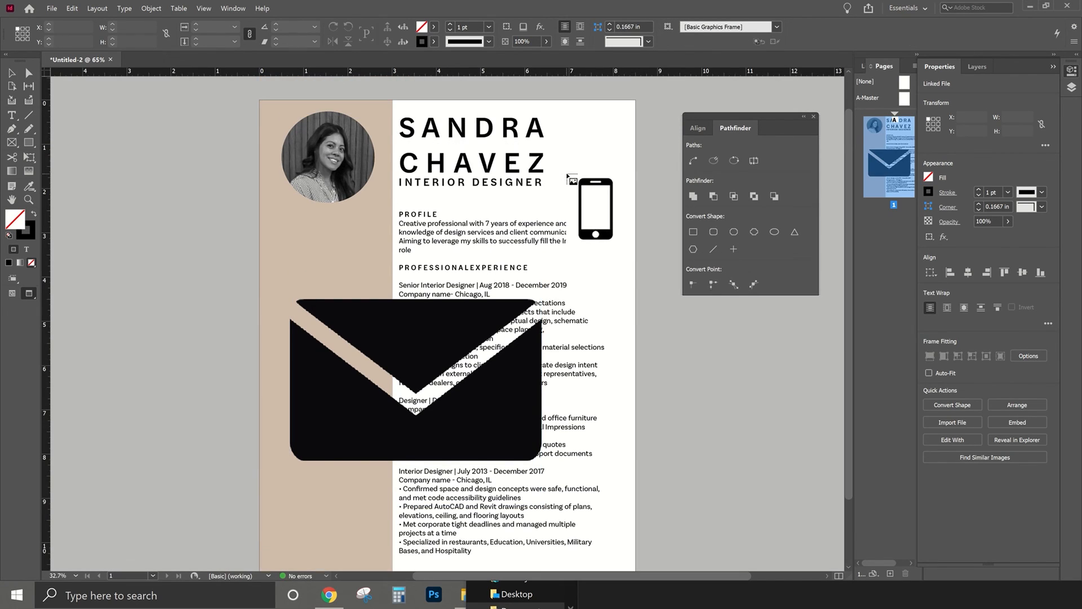
{"action": "left_click_drag", "start_coordinate": [595, 208], "coordinate": [319, 328]}
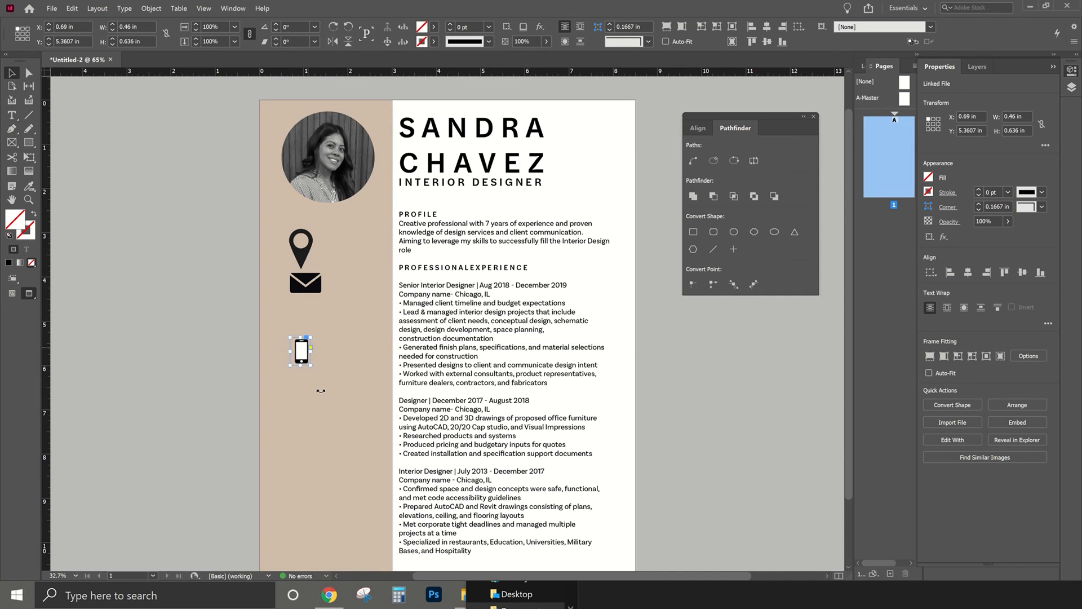
{"action": "left_click_drag", "start_coordinate": [299, 350], "coordinate": [330, 371]}
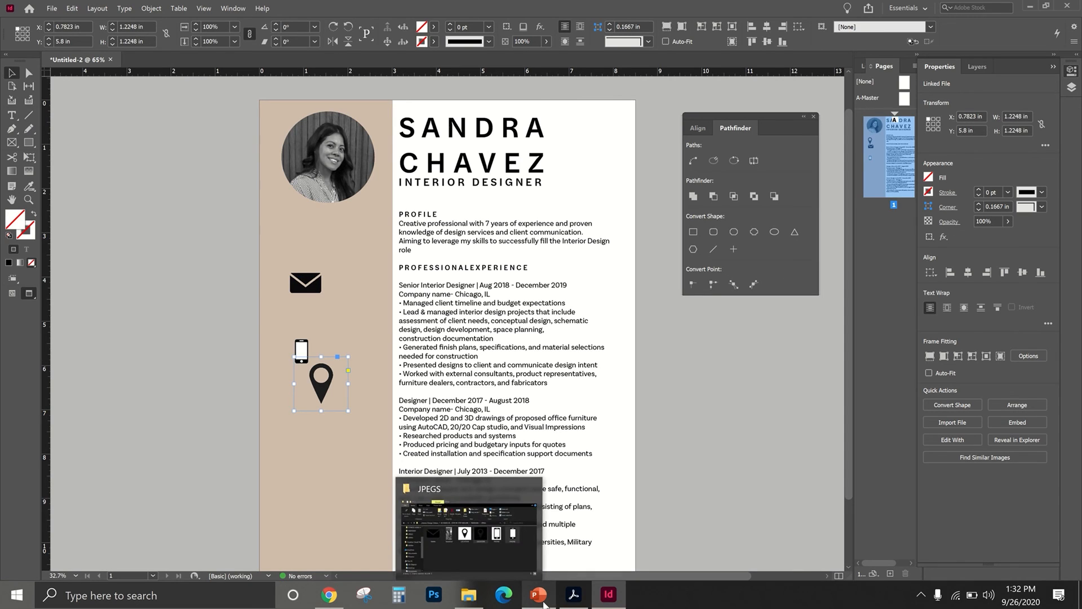
{"action": "left_click", "coordinate": [572, 594]}
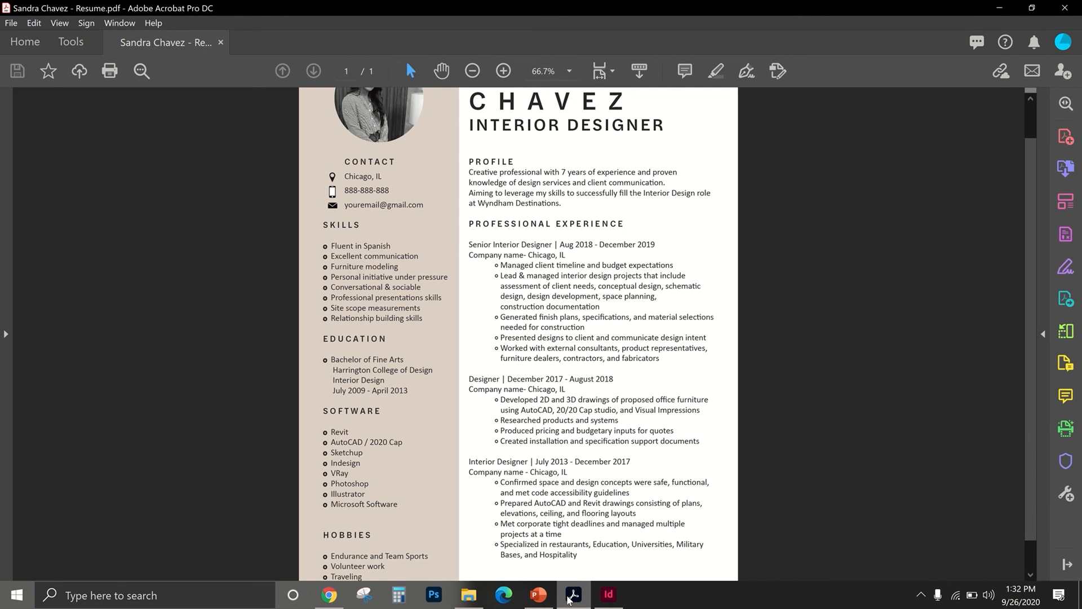
{"action": "left_click", "coordinate": [607, 600]}
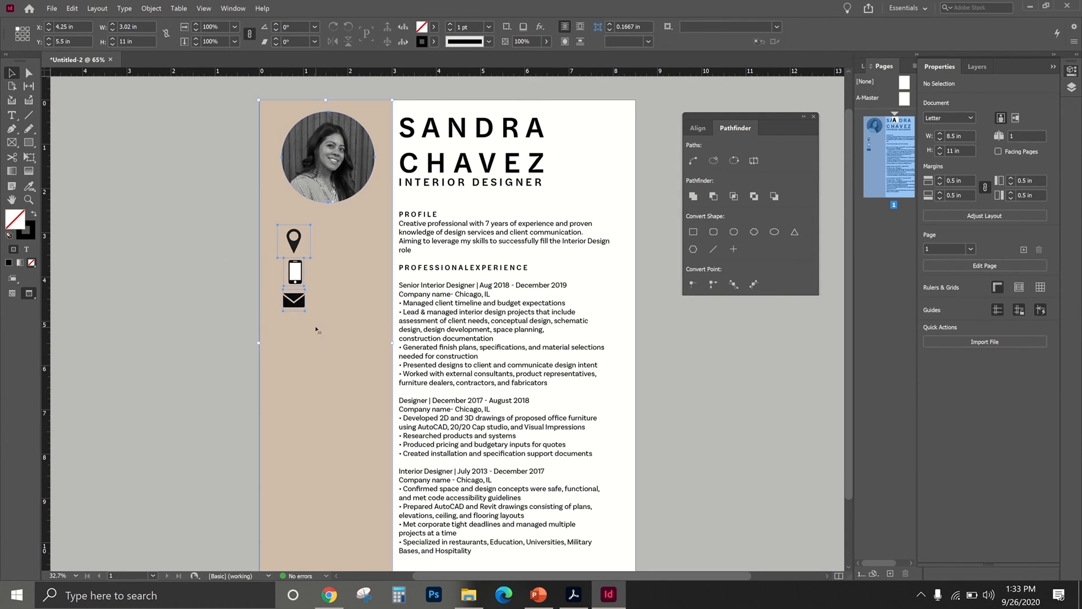
{"action": "left_click", "coordinate": [293, 298]}
{"action": "type", "text": "CONTACT"}
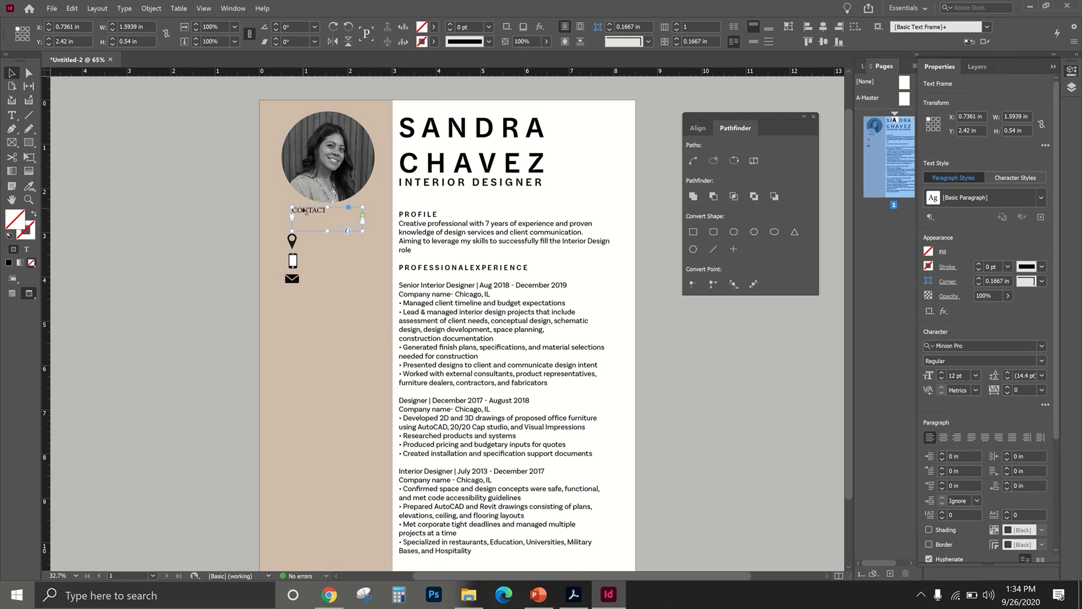
{"action": "left_click_drag", "start_coordinate": [318, 209], "coordinate": [320, 215]}
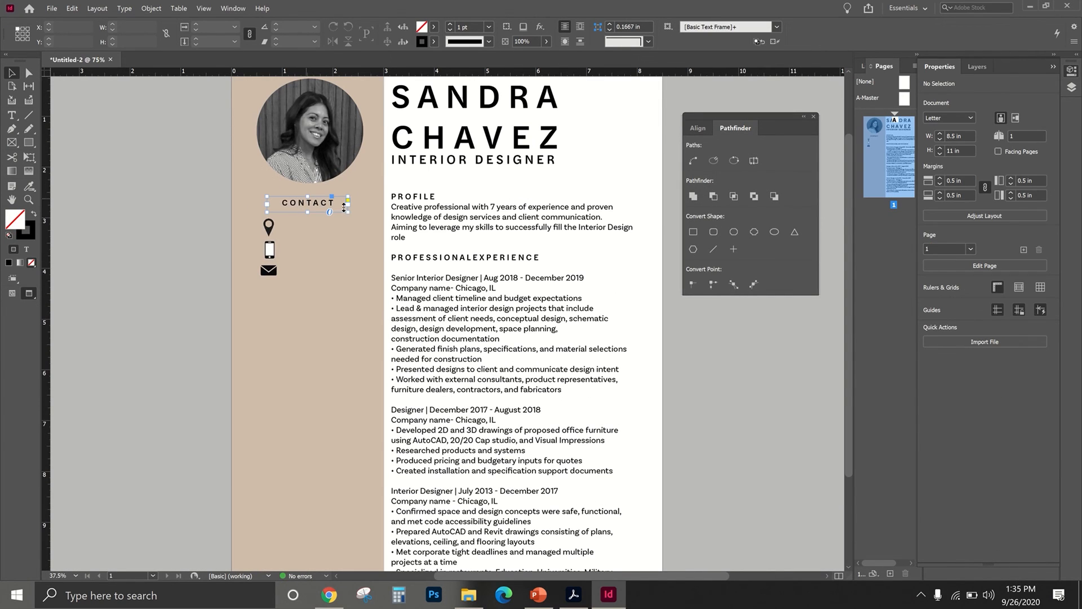
{"action": "type", "text": "CHICAGO, IL"}
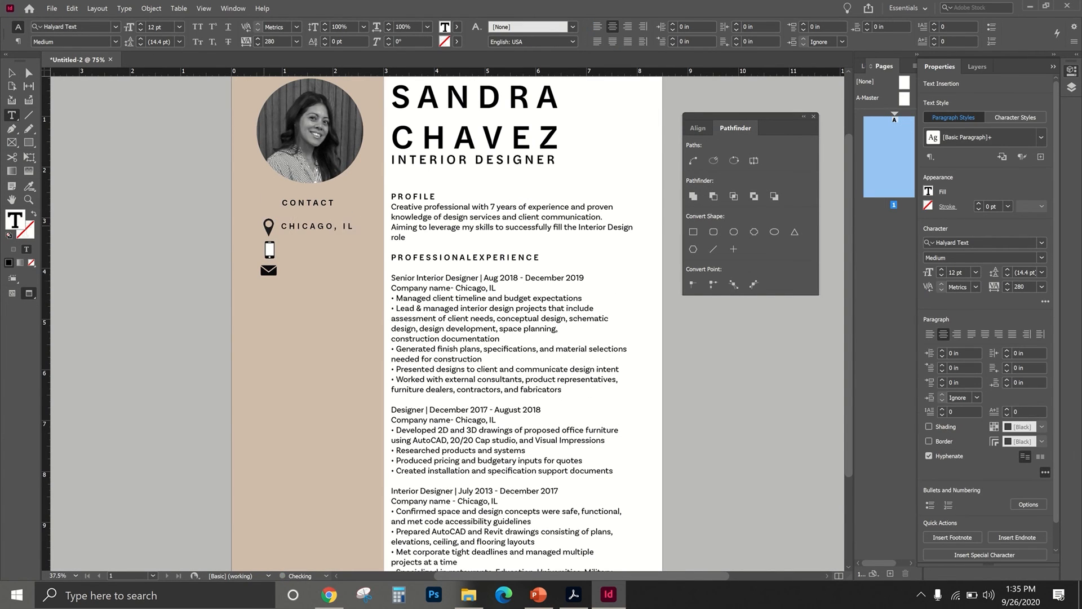
{"action": "type", "text": "888-888-"}
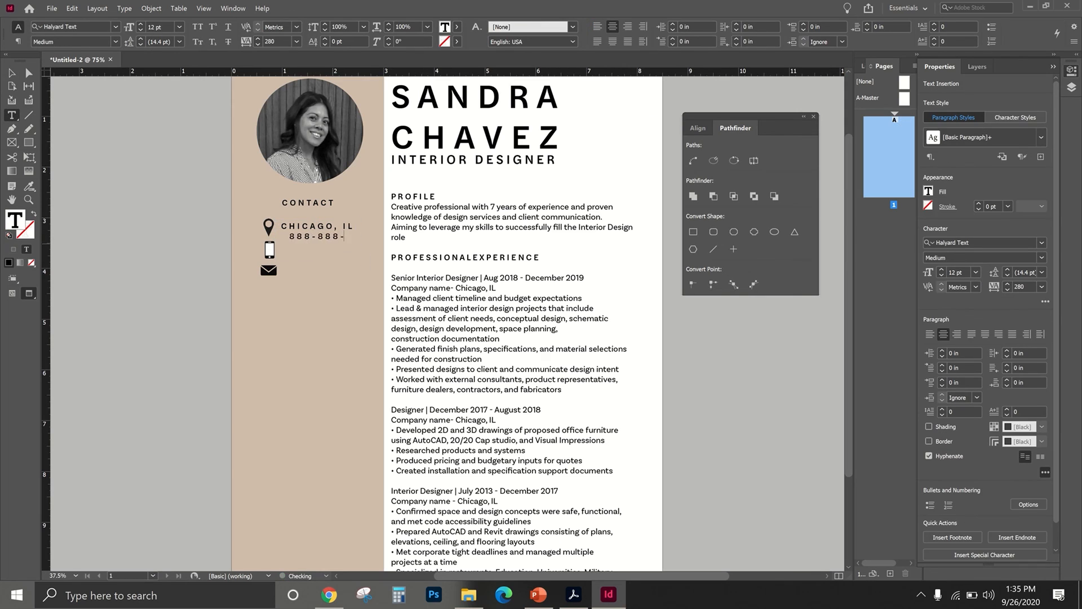
{"action": "type", "text": "8888"}
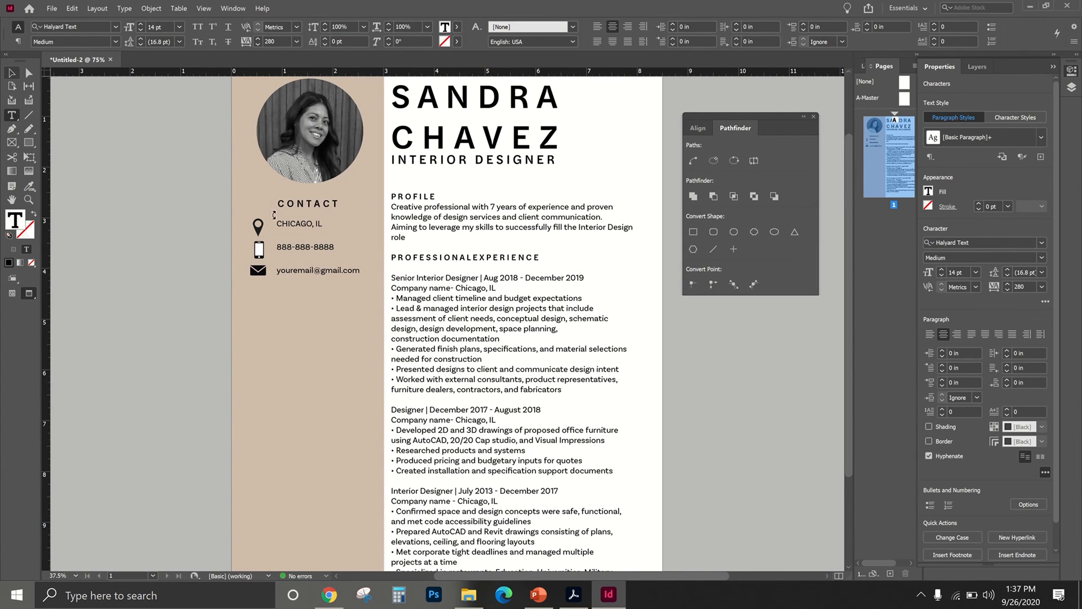
{"action": "left_click", "coordinate": [574, 599]}
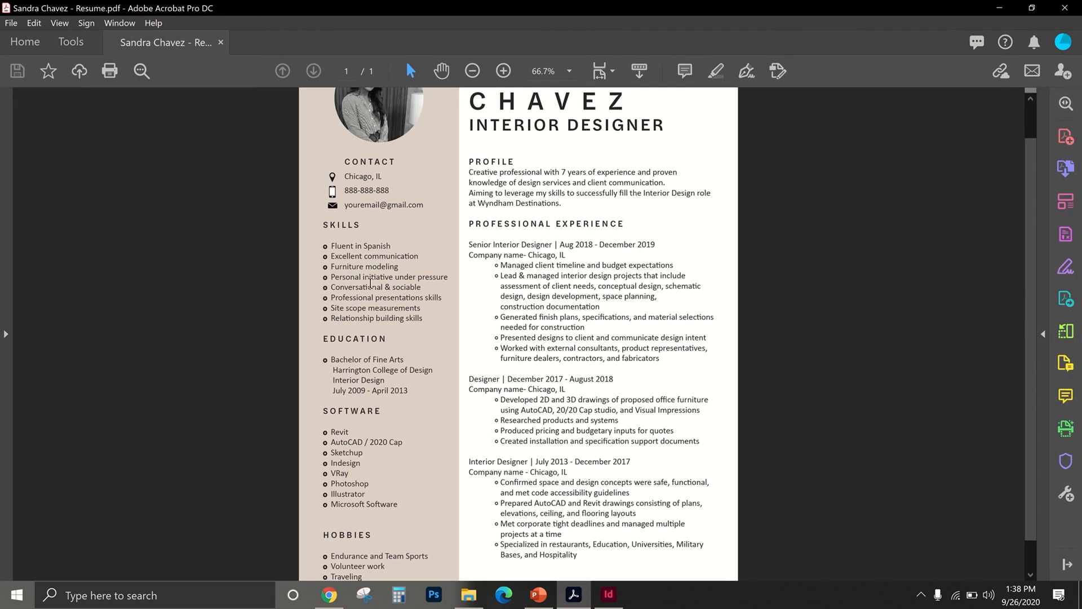
Select the Skills through Hobbies lists in the reference PDF and return to InDesign
{"action": "scroll", "scroll_direction": "down", "scroll_amount": 3}
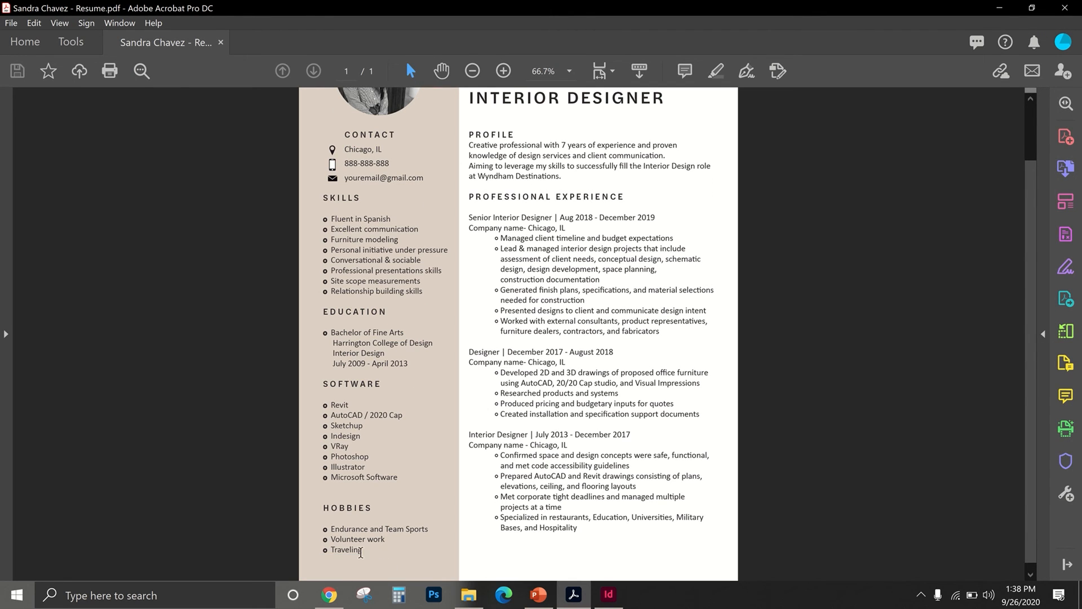
{"action": "left_click_drag", "start_coordinate": [323, 197], "coordinate": [358, 549]}
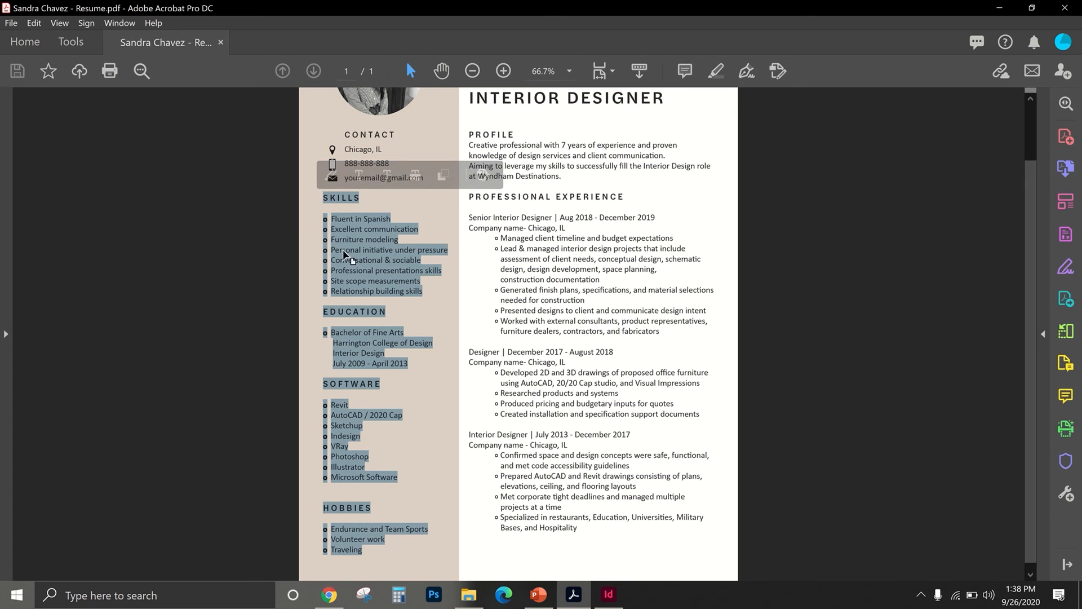
{"action": "left_click", "coordinate": [606, 595]}
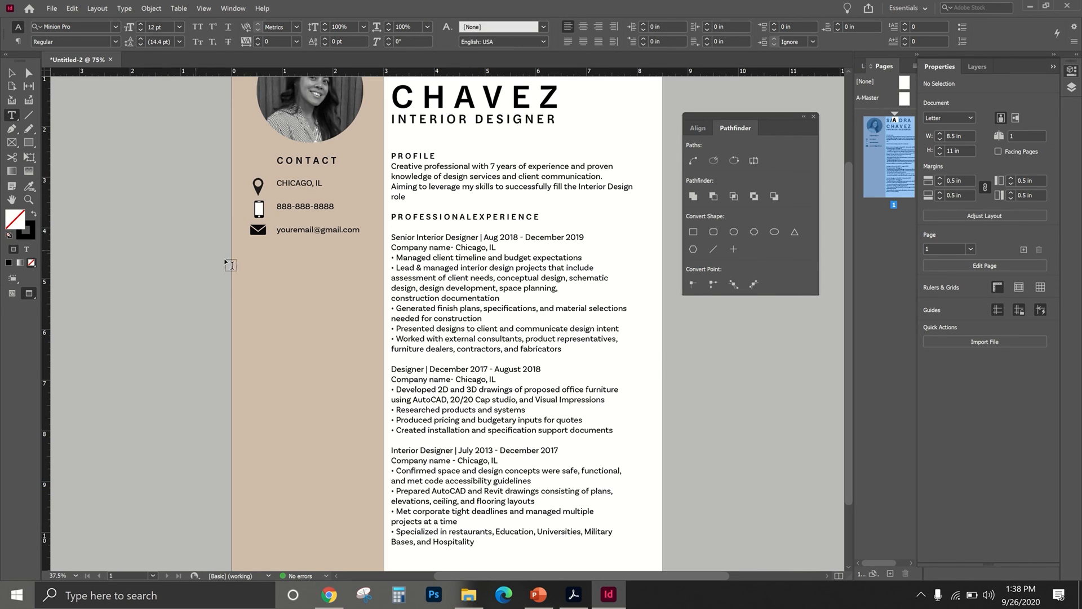
Draw a sidebar text frame for the lists, compare with the PDF, and select EDUCATION and SOFTWARE headings
{"action": "left_click_drag", "start_coordinate": [234, 253], "coordinate": [364, 565]}
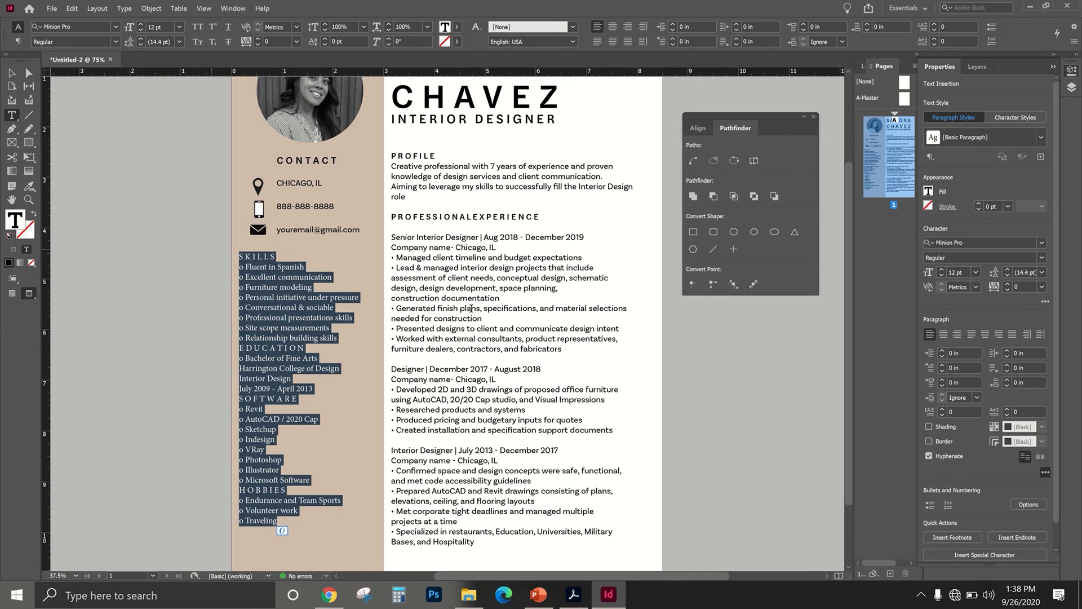
{"action": "left_click", "coordinate": [574, 599]}
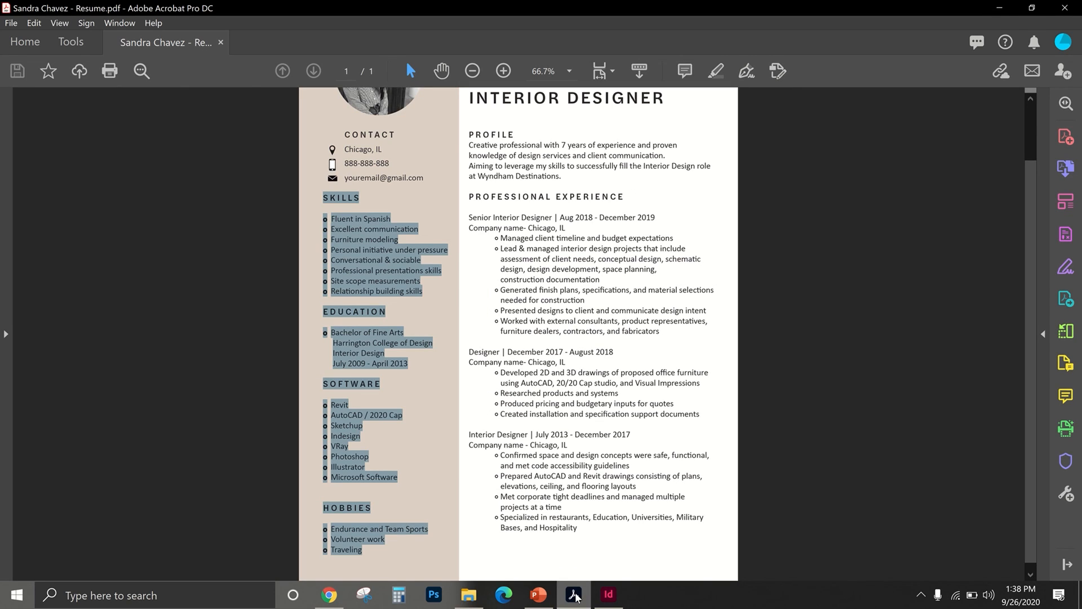
{"action": "left_click", "coordinate": [606, 594]}
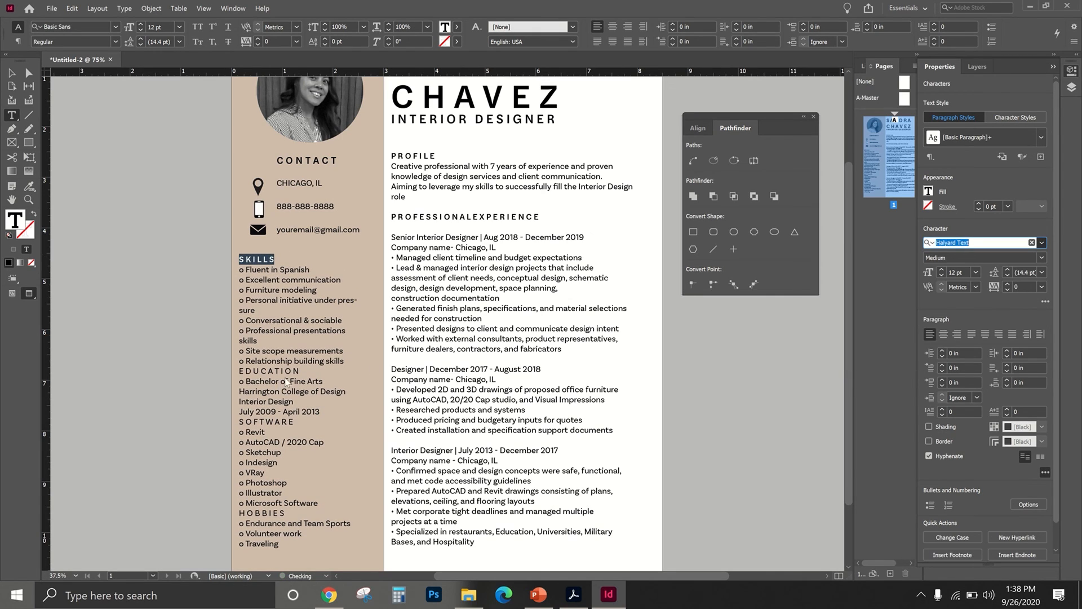
{"action": "double_click", "coordinate": [267, 371]}
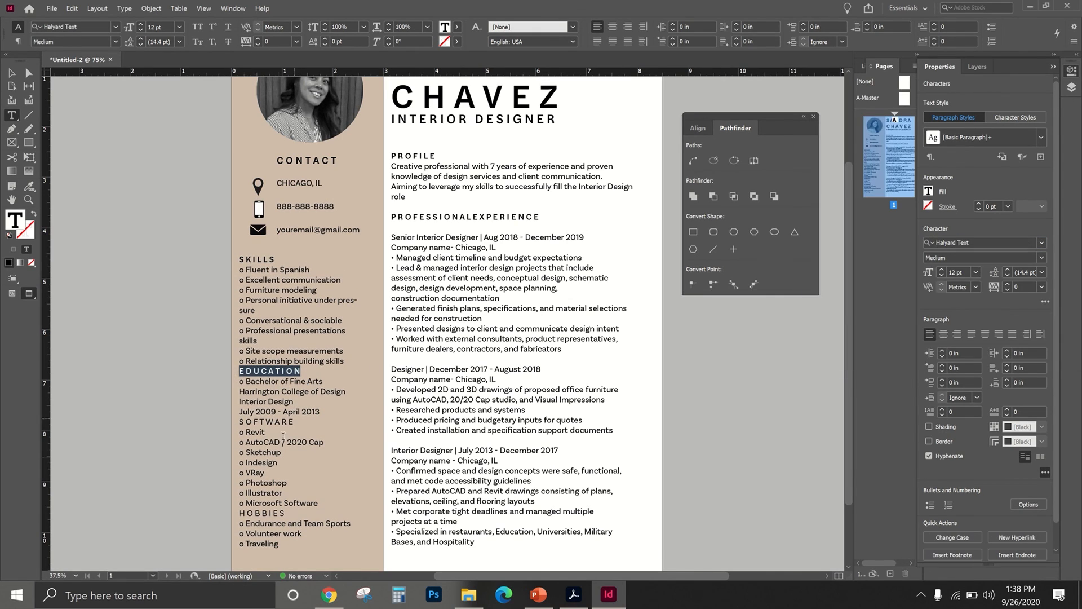
{"action": "double_click", "coordinate": [266, 421]}
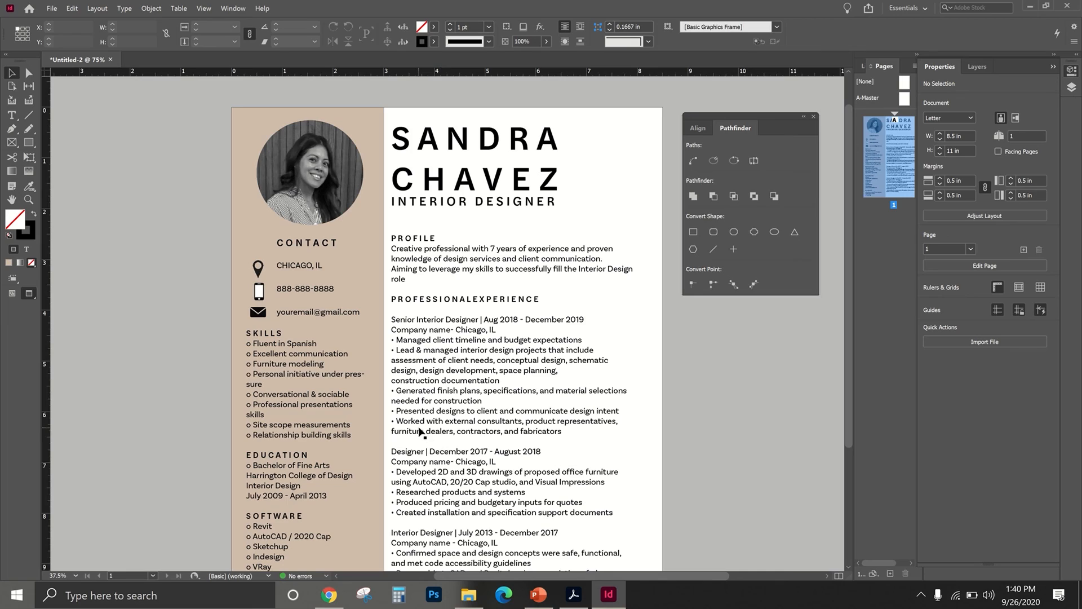
{"action": "mouse_move", "coordinate": [415, 430]}
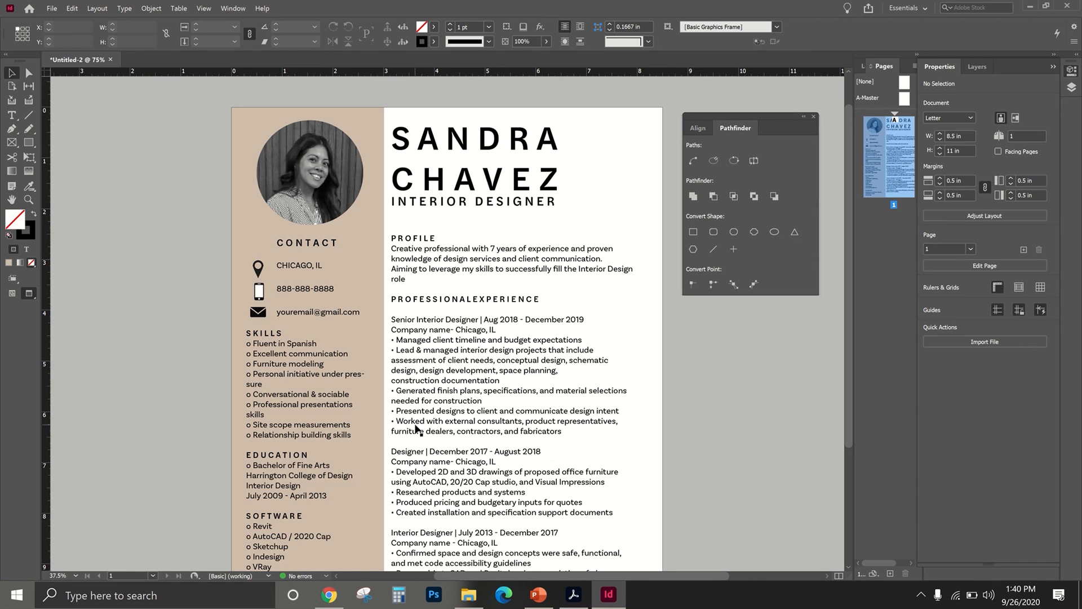
{"action": "mouse_move", "coordinate": [415, 434]}
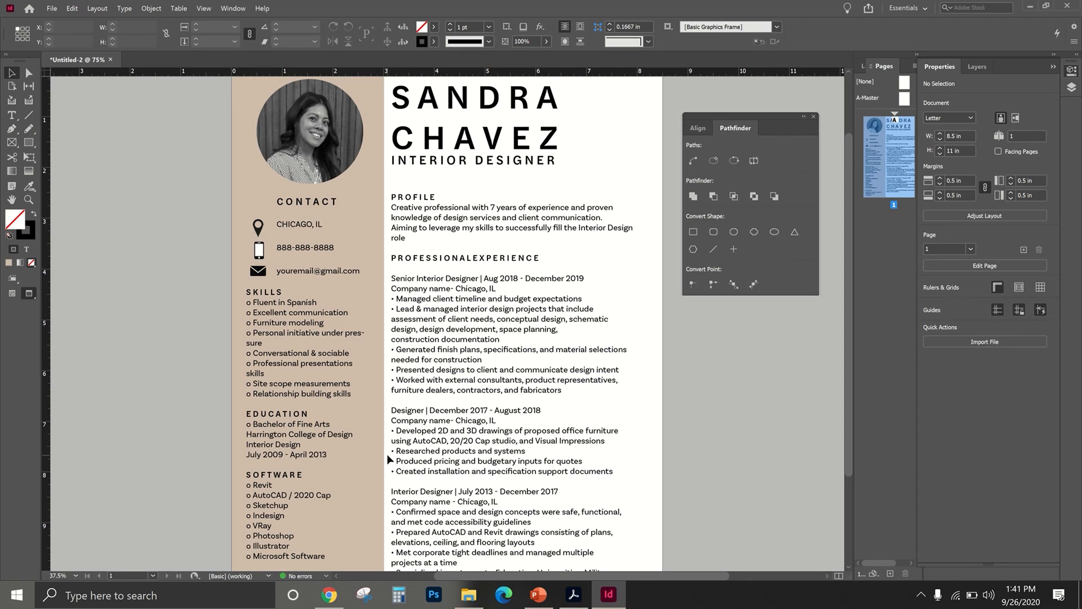
{"action": "scroll", "scroll_direction": "down", "scroll_amount": 3}
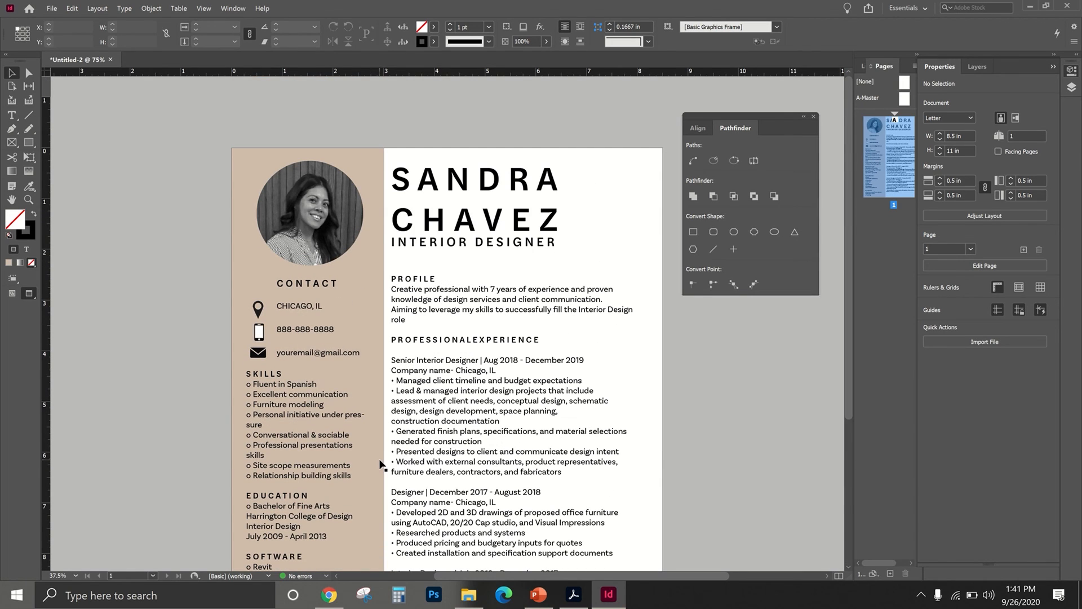
{"action": "scroll", "scroll_direction": "down", "scroll_amount": 3}
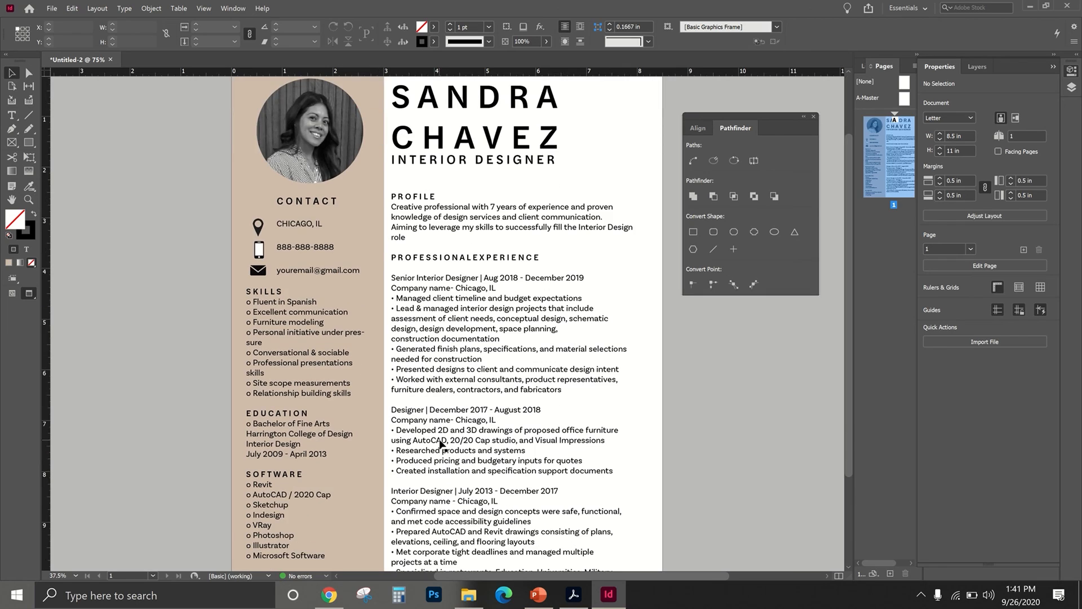